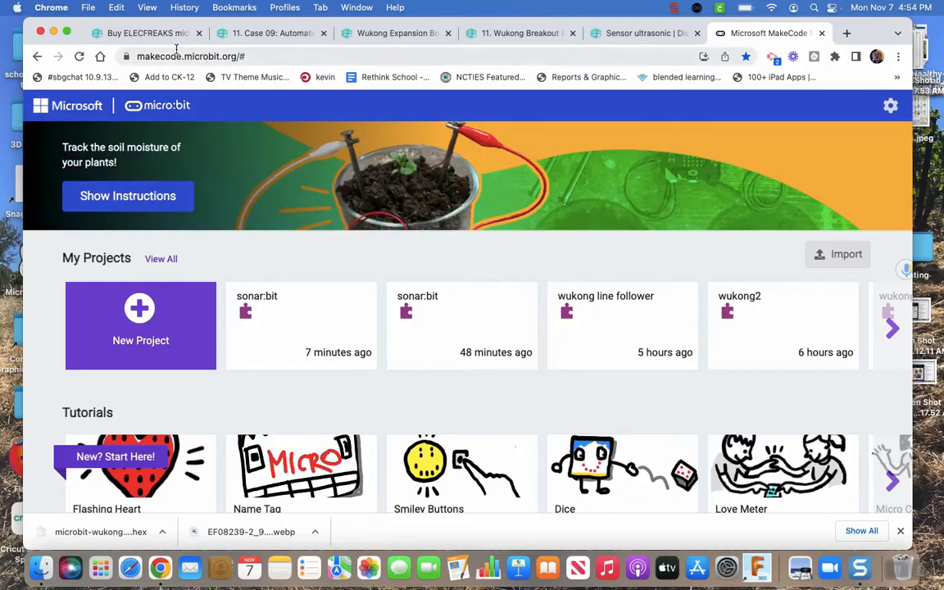
Look over the Case 09 Automatic Doors guide and the Wukong Expansion and Breakout Board pages
left_click(148, 33)
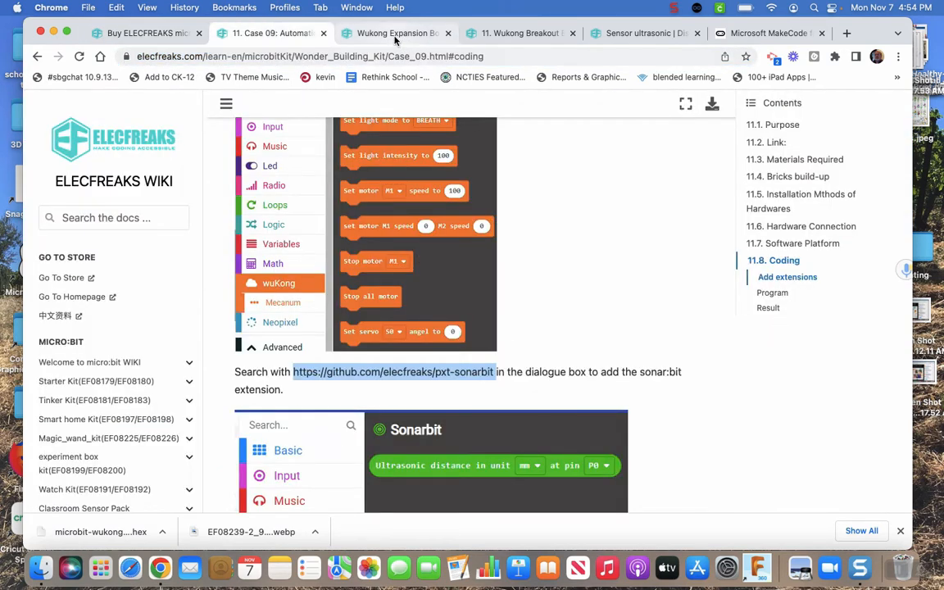
left_click(397, 33)
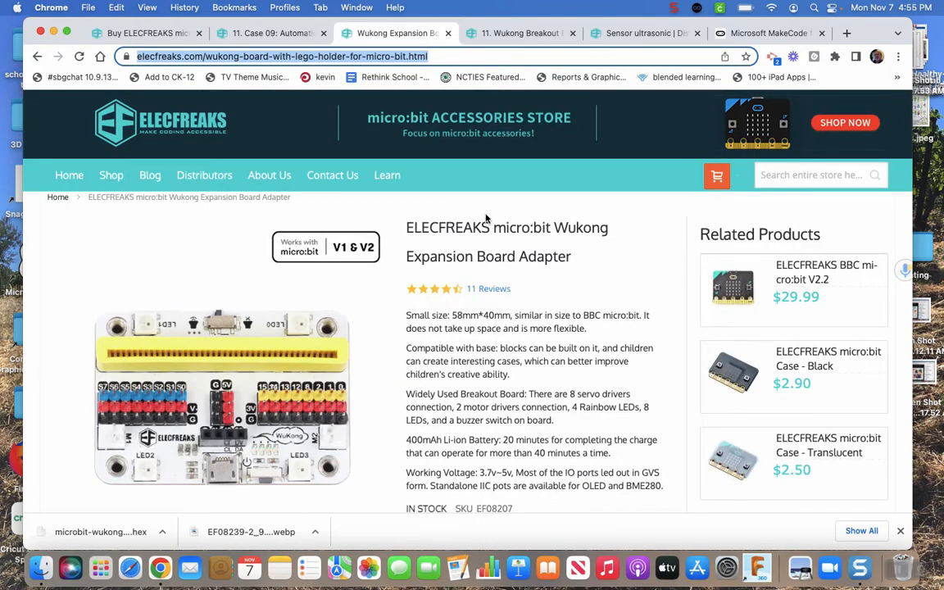
left_click(521, 32)
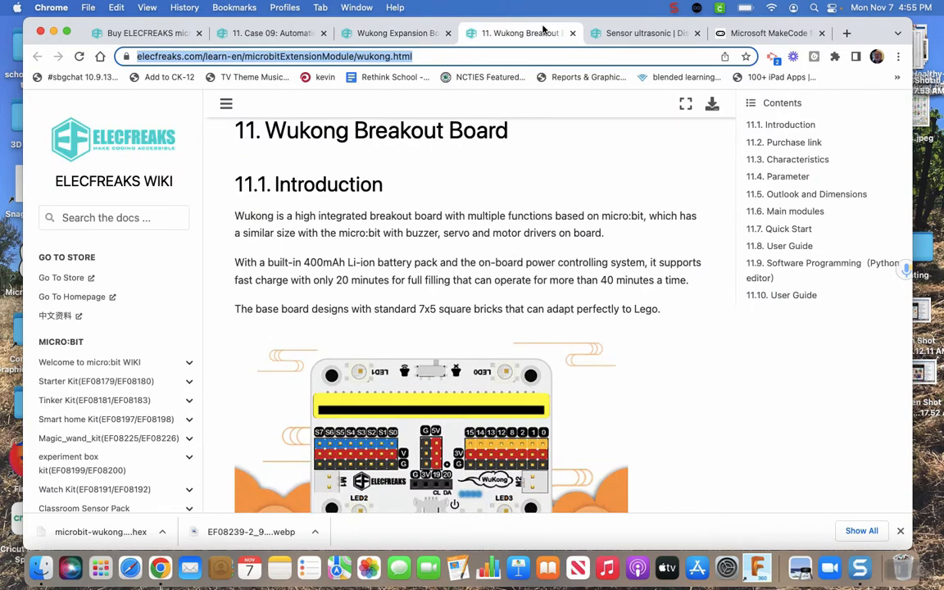
Switch to the Sonar:bit product page and scroll down to its quick-start distance program
left_click(644, 32)
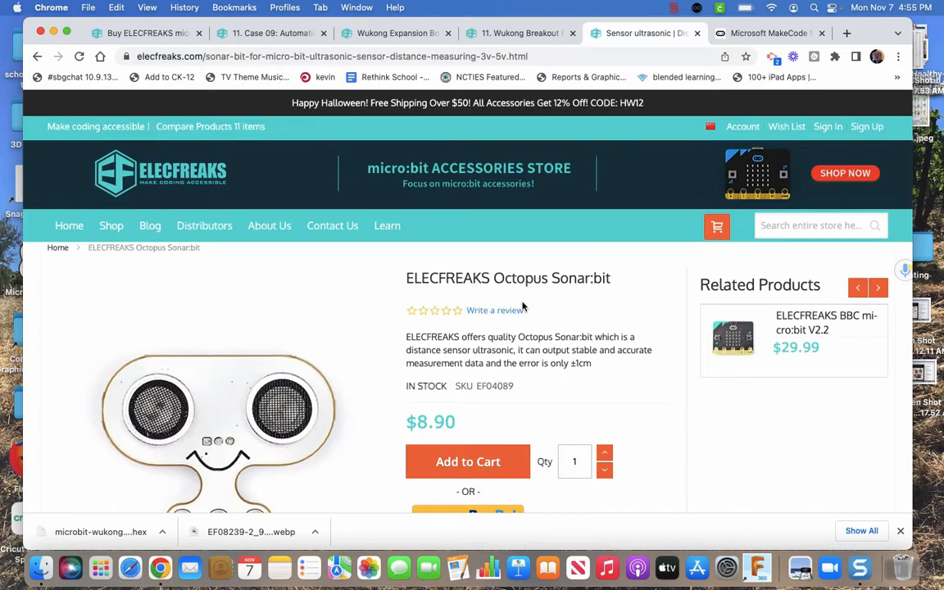
scroll("down", 3)
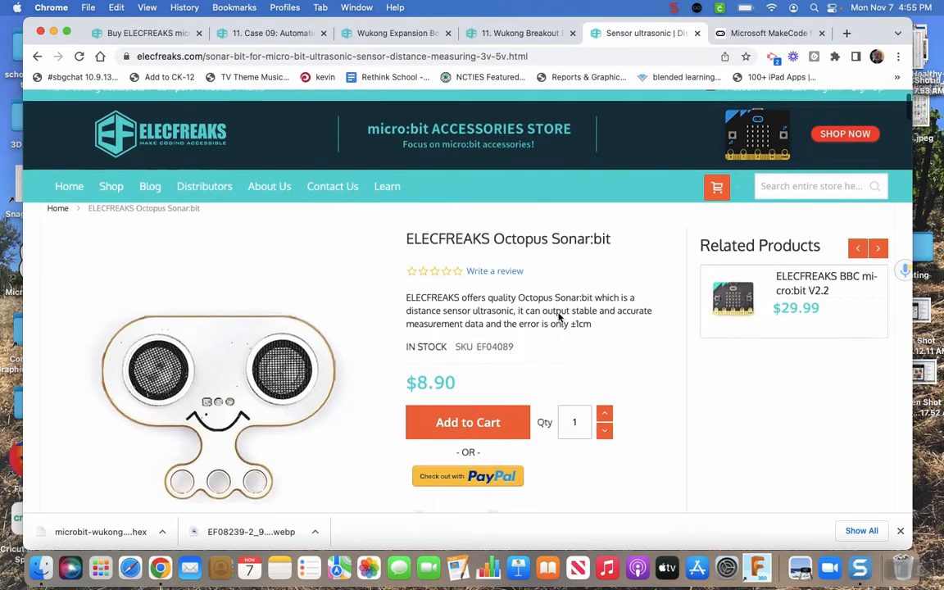
scroll("down", 3)
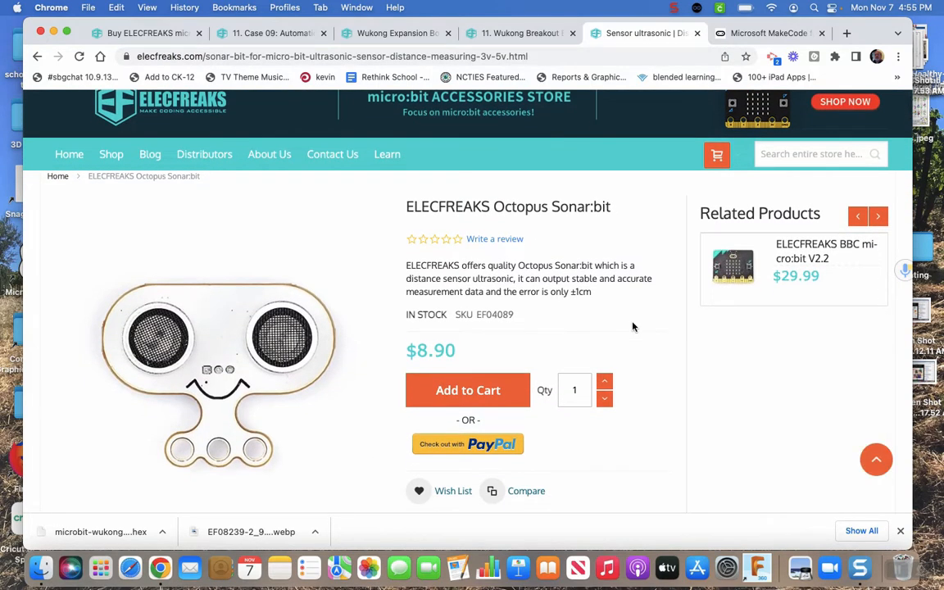
scroll("down", 3)
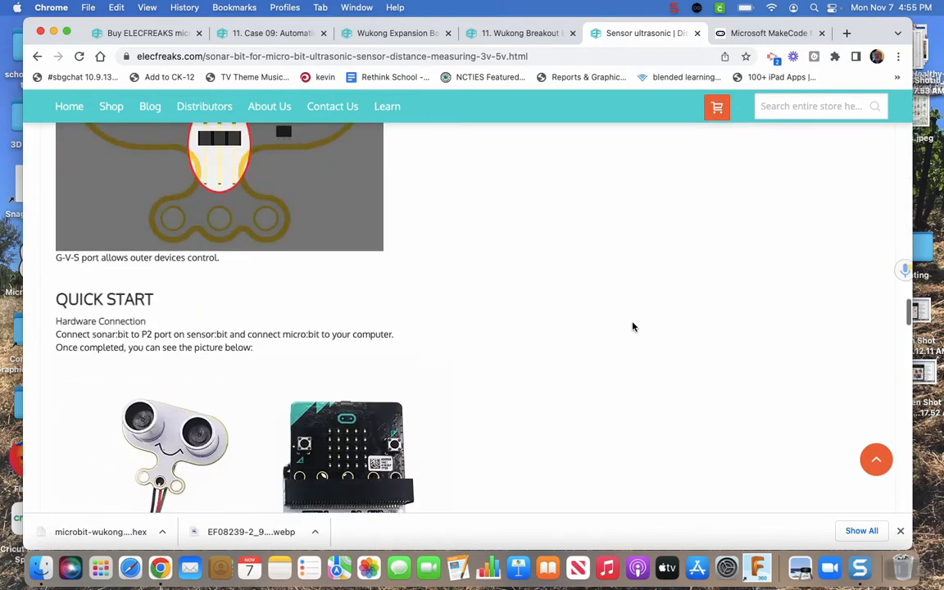
scroll("down", 3)
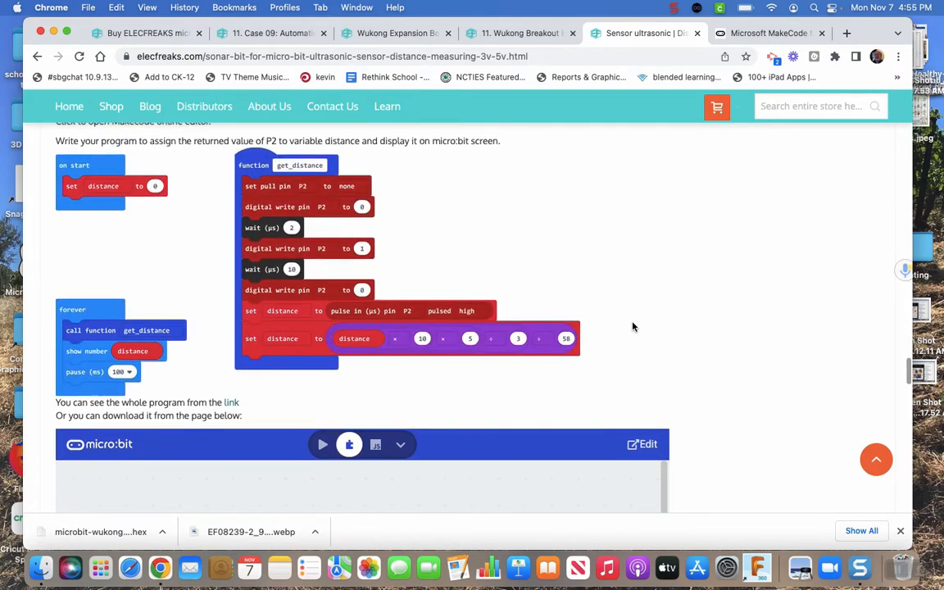
mouse_move(599, 286)
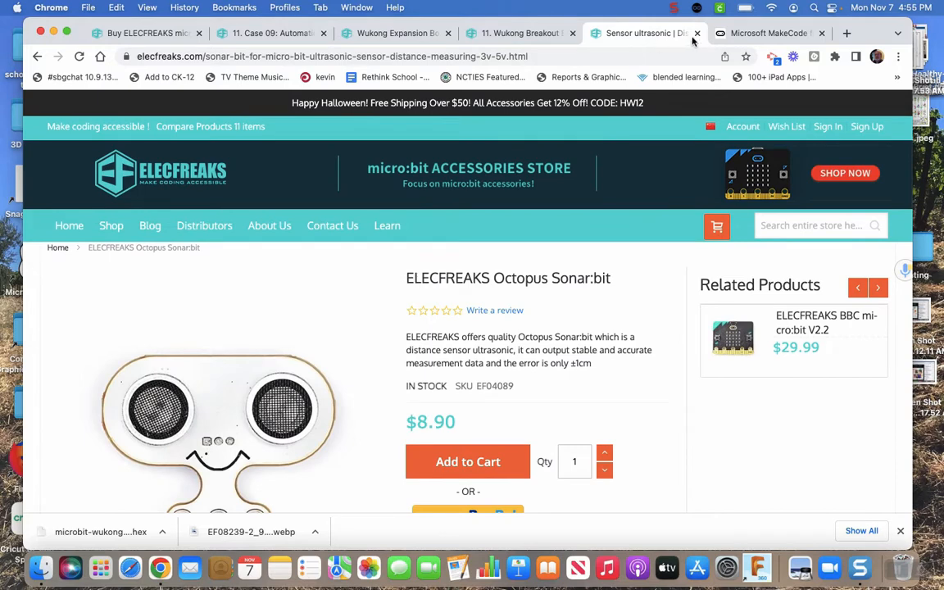
Create a new MakeCode project named 'wukong sonarbit' and open its settings menu
left_click(768, 32)
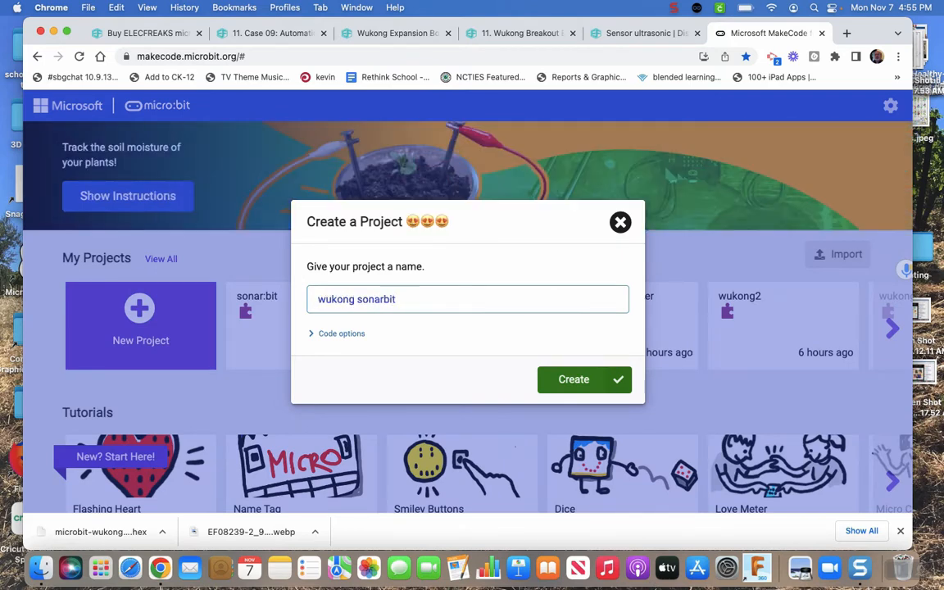
left_click(574, 379)
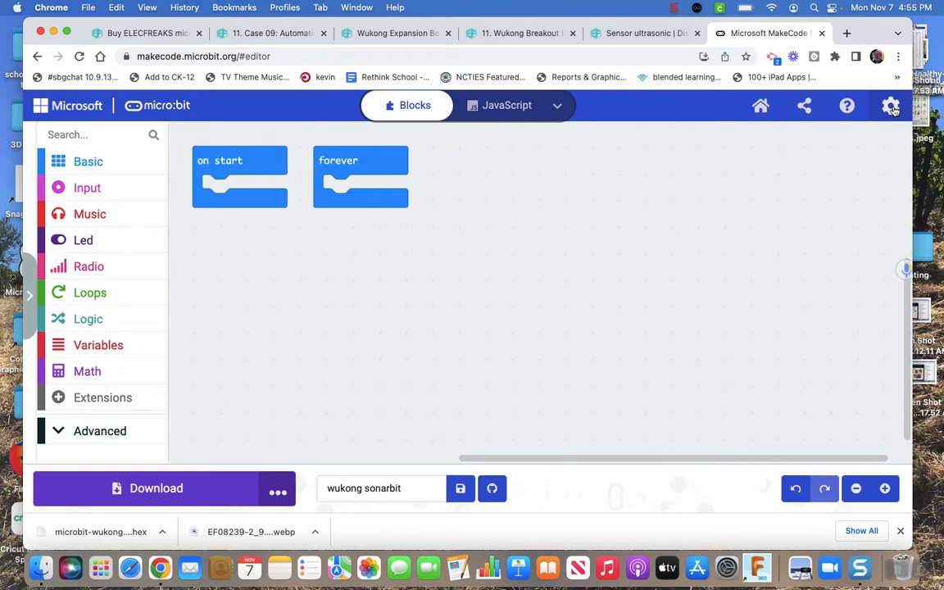
left_click(891, 105)
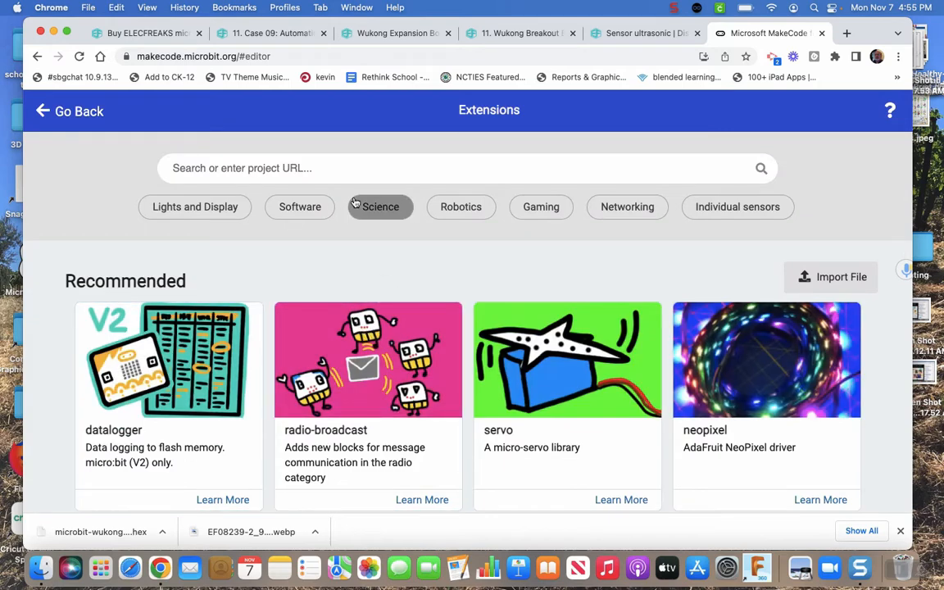
Search the extensions gallery for 'wukong' to add the wuKong extension
type("wuk")
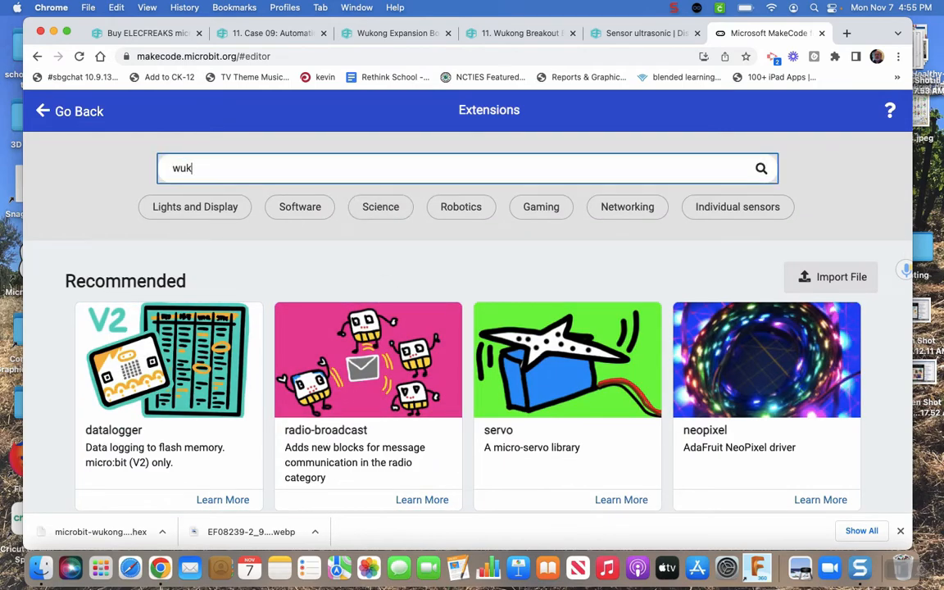
type("ong")
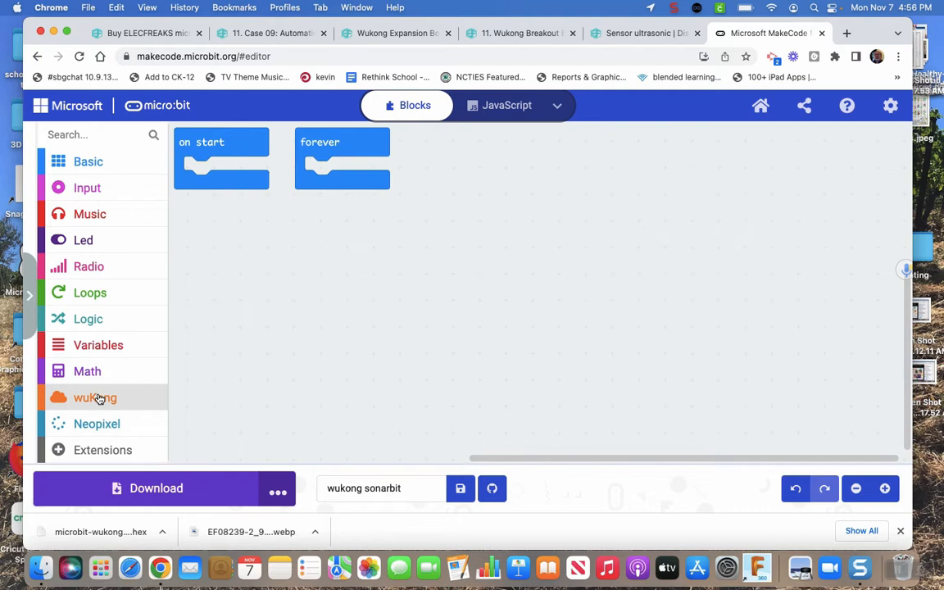
mouse_move(328, 290)
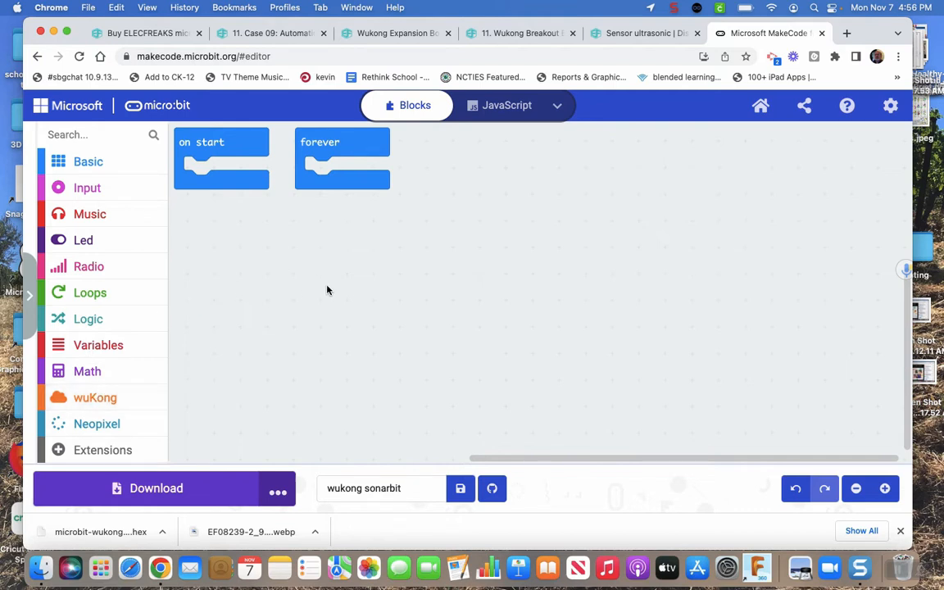
mouse_move(273, 33)
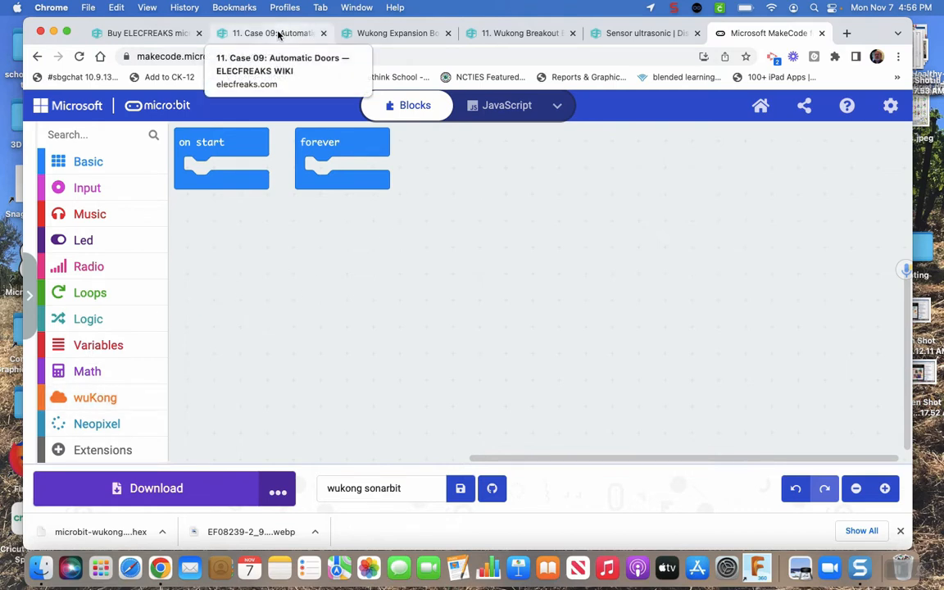
Open the Case 09: Automatic Doors guide from the Wonder Building Kit index
left_click(271, 33)
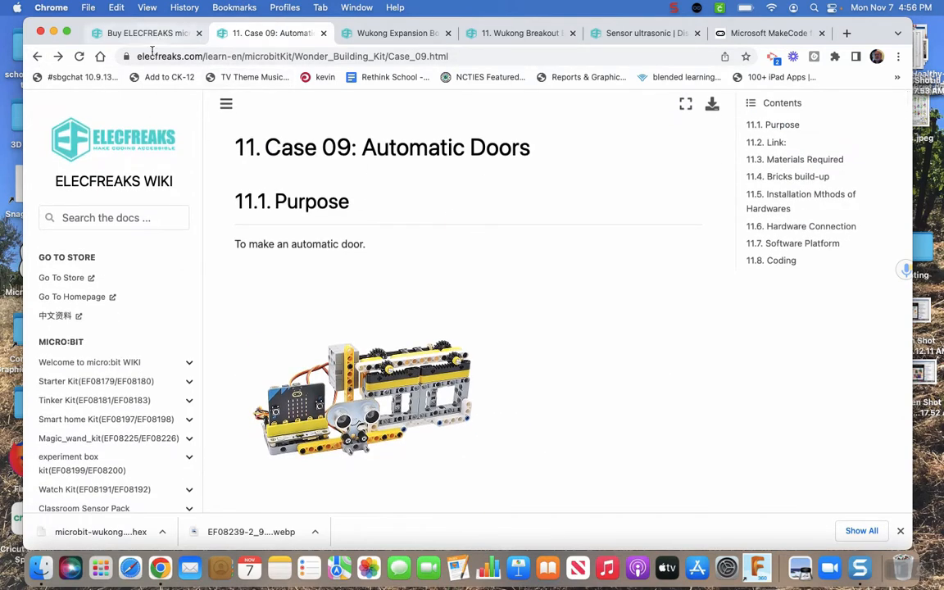
left_click(37, 56)
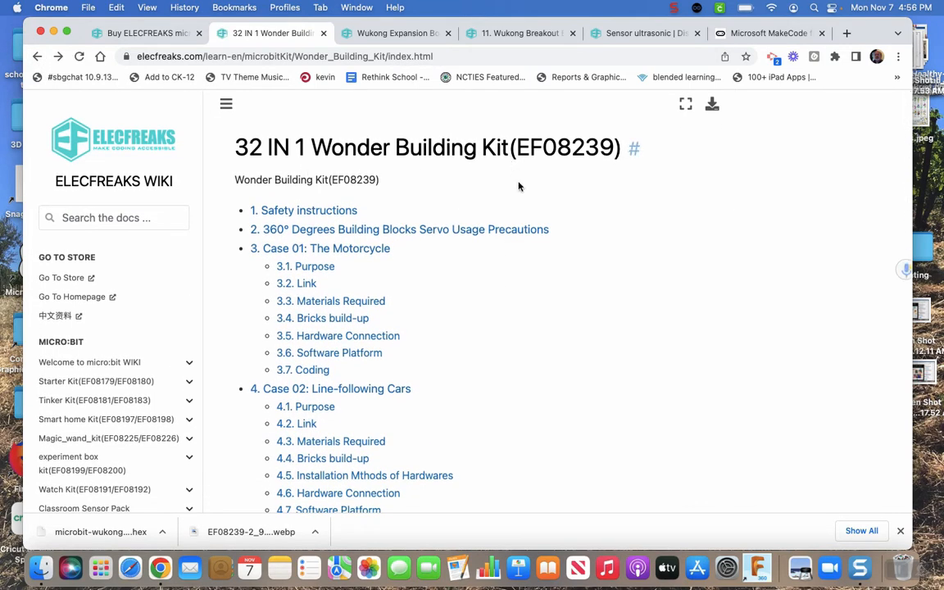
mouse_move(563, 271)
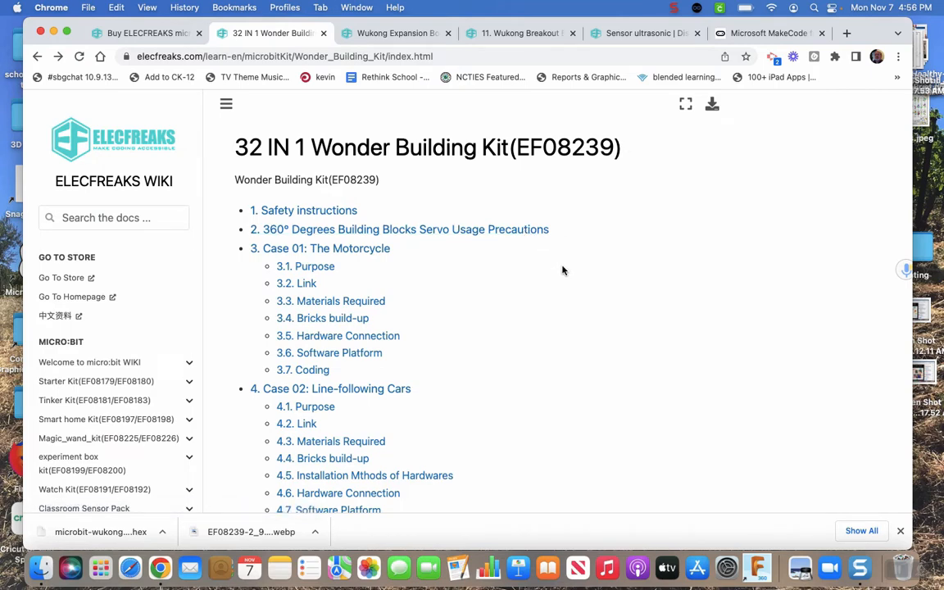
scroll("down", 3)
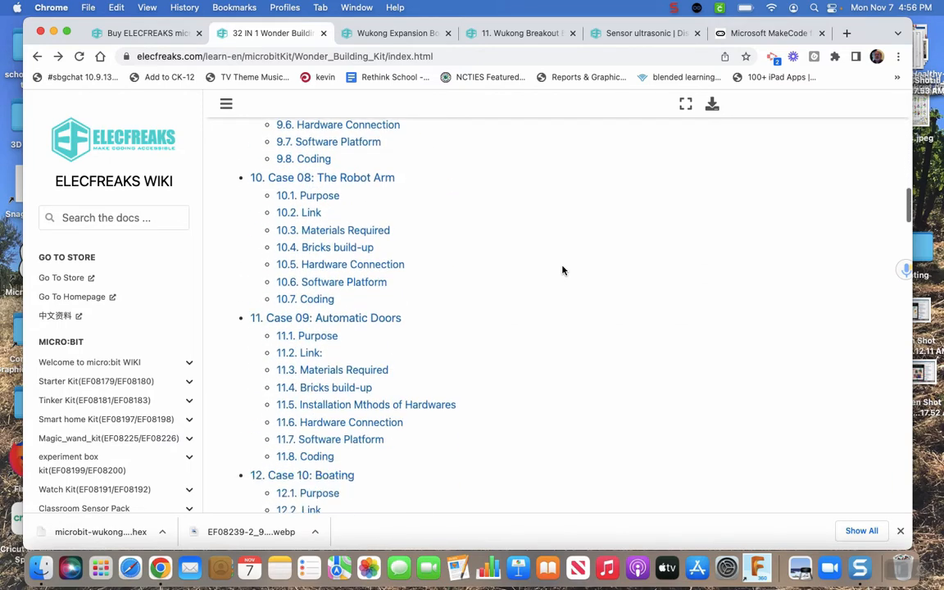
scroll("down", 3)
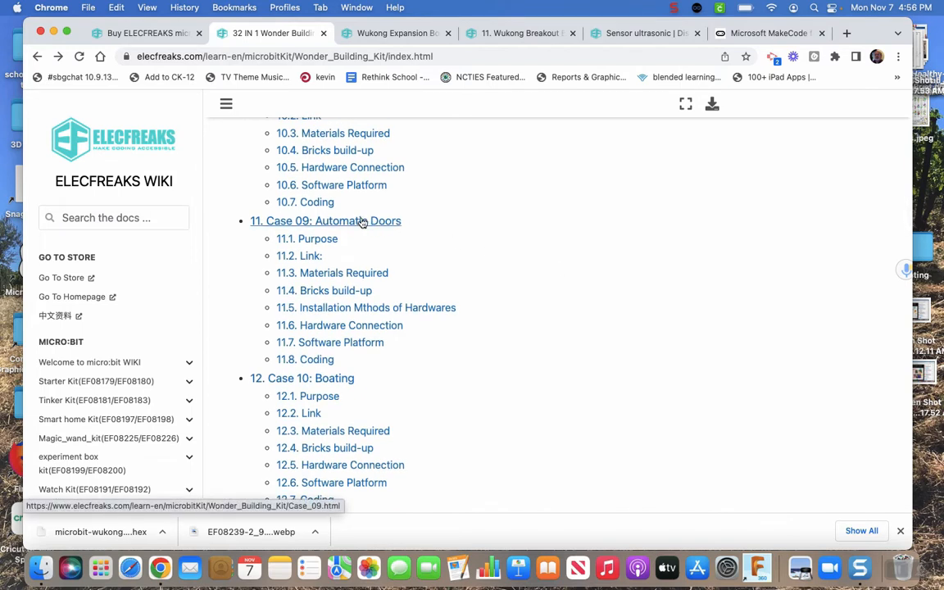
left_click(326, 221)
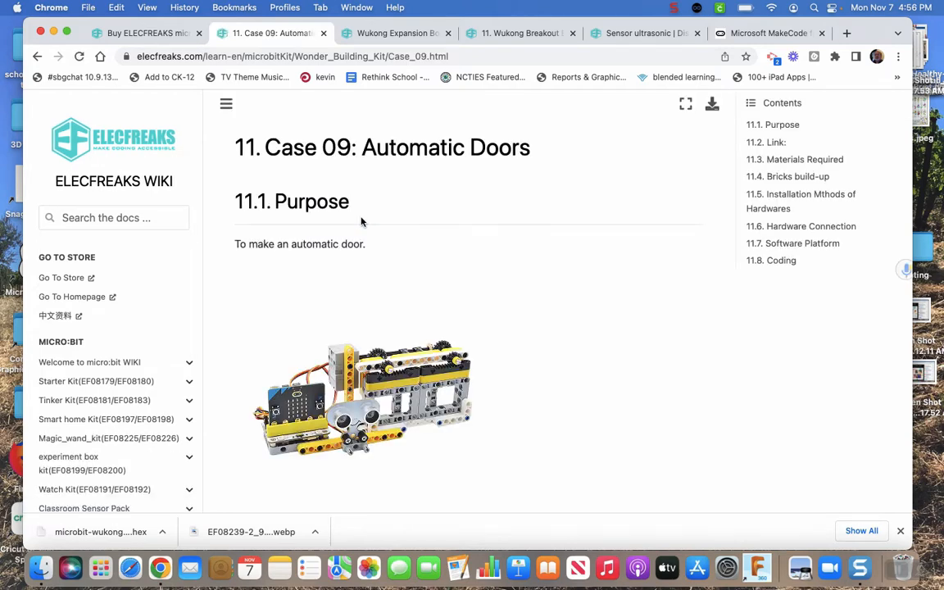
mouse_move(664, 309)
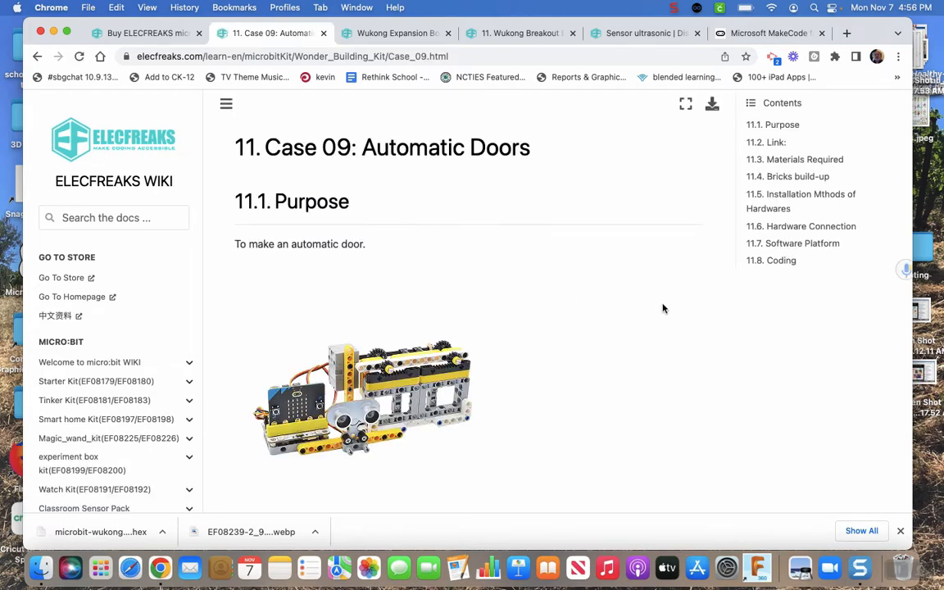
Scroll to the guide's software section and select the pxt-sonarbit extension link
scroll("down", 3)
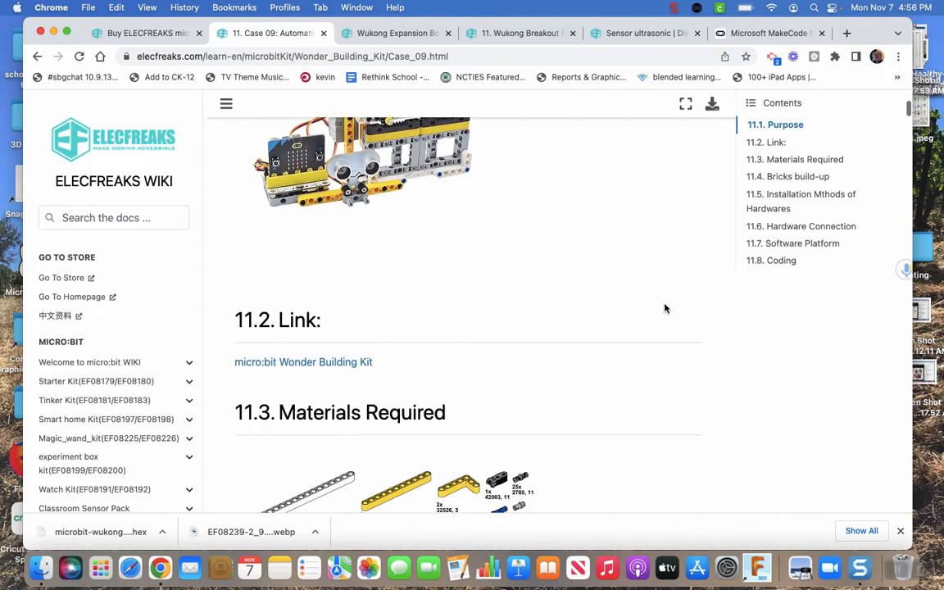
scroll("down", 3)
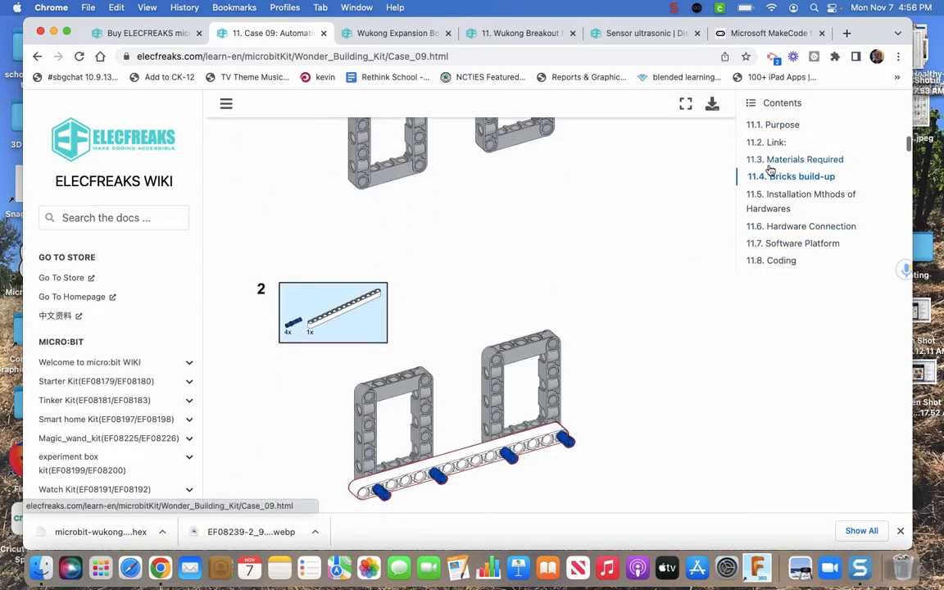
left_click(793, 243)
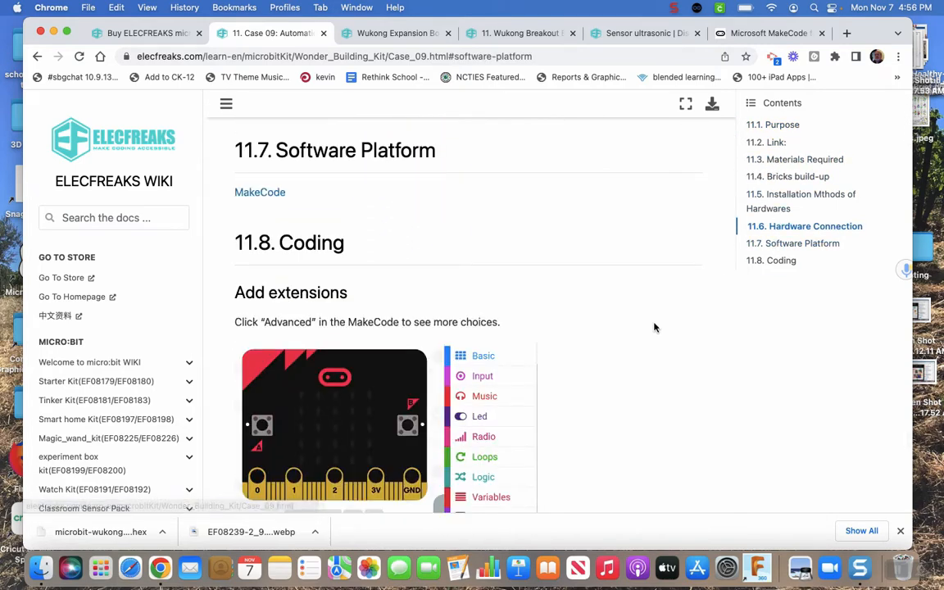
scroll("down", 3)
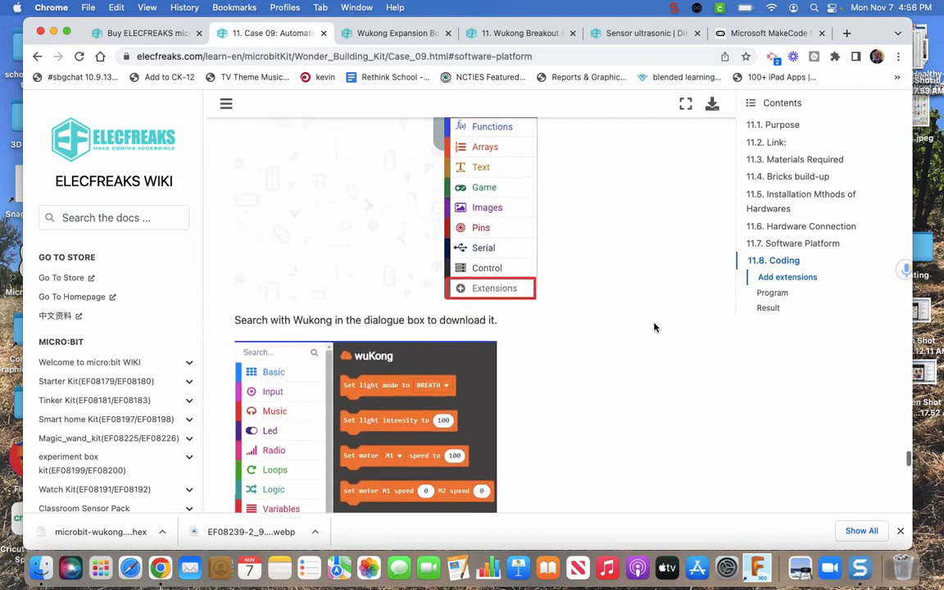
scroll("down", 3)
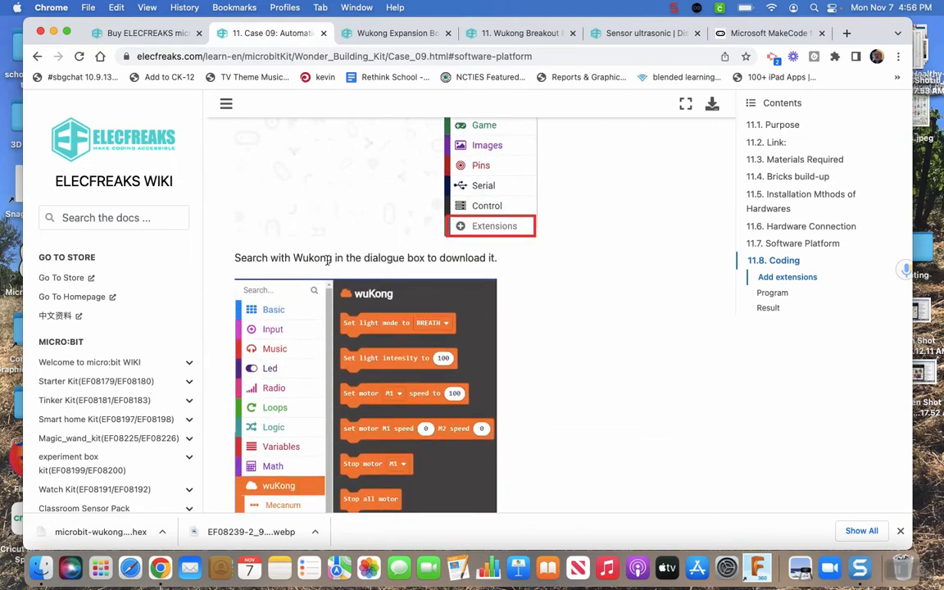
scroll("down", 3)
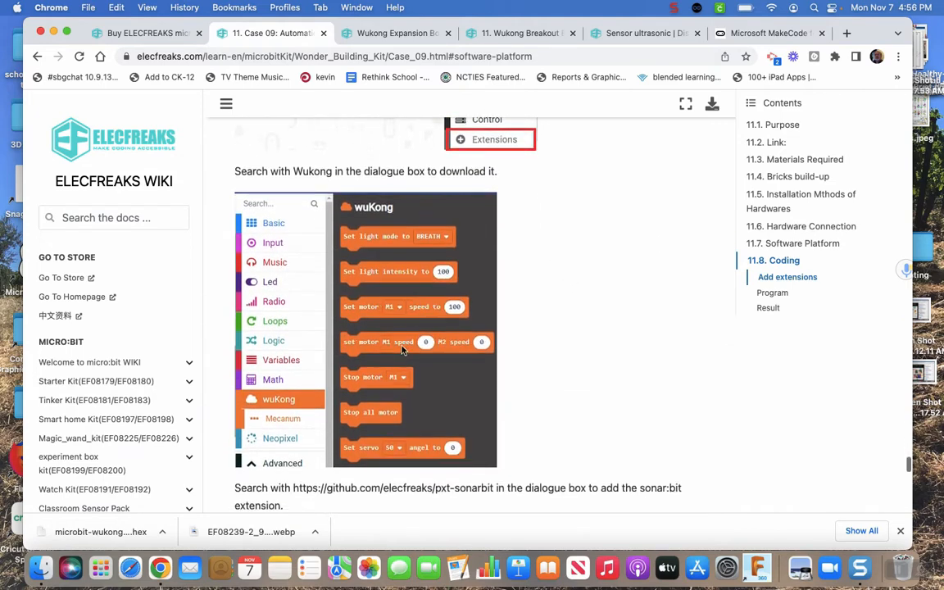
scroll("down", 3)
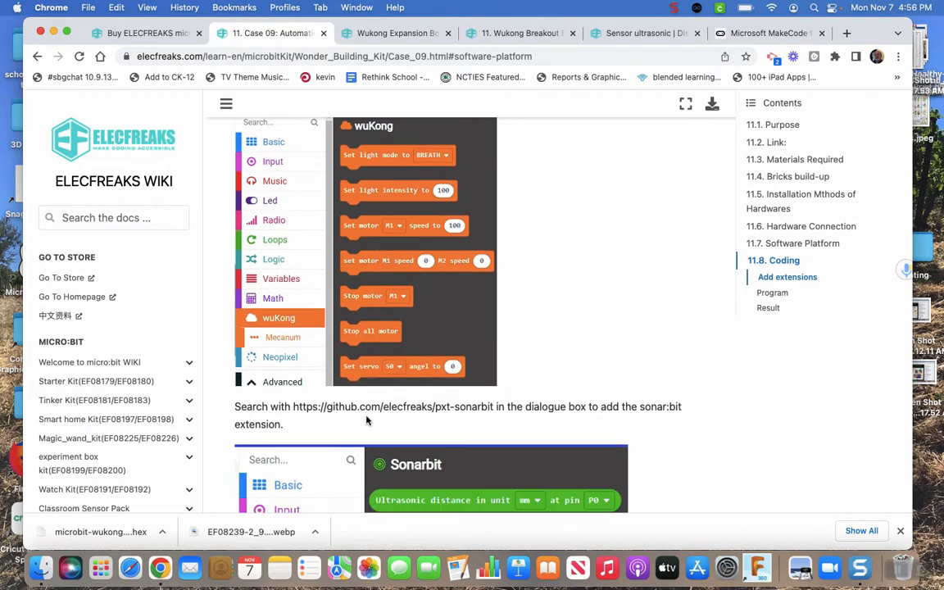
scroll("down", 3)
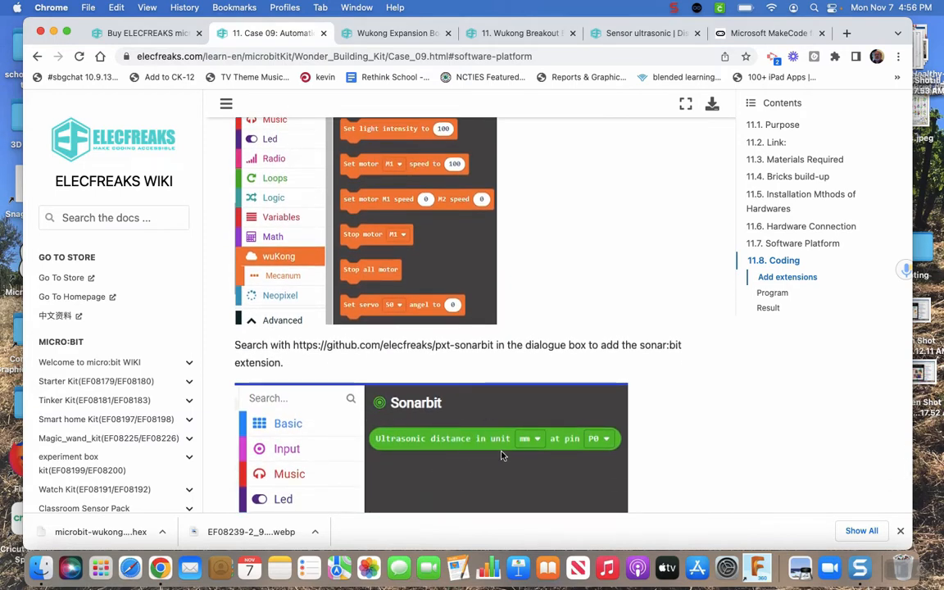
mouse_move(299, 356)
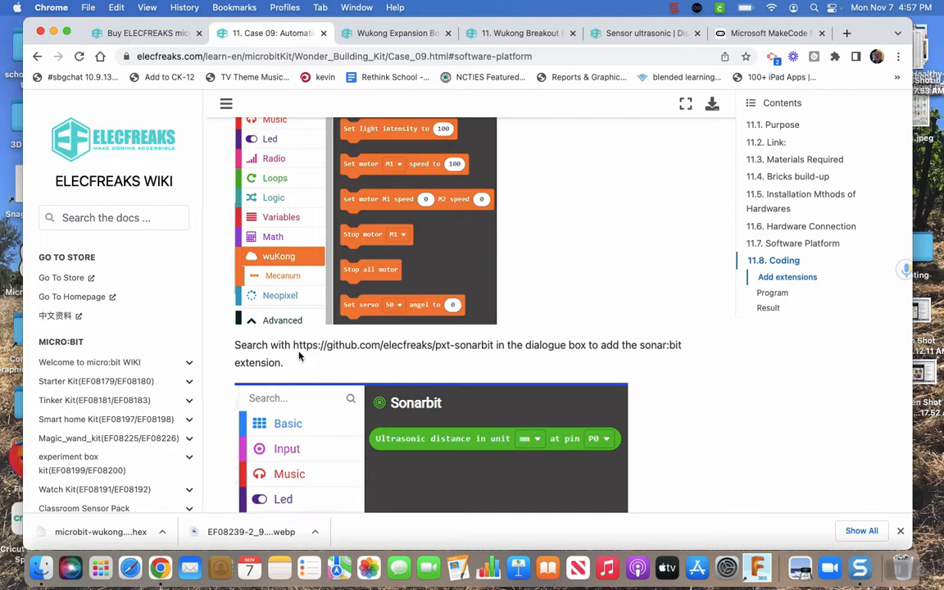
left_click_drag(293, 345, 402, 344)
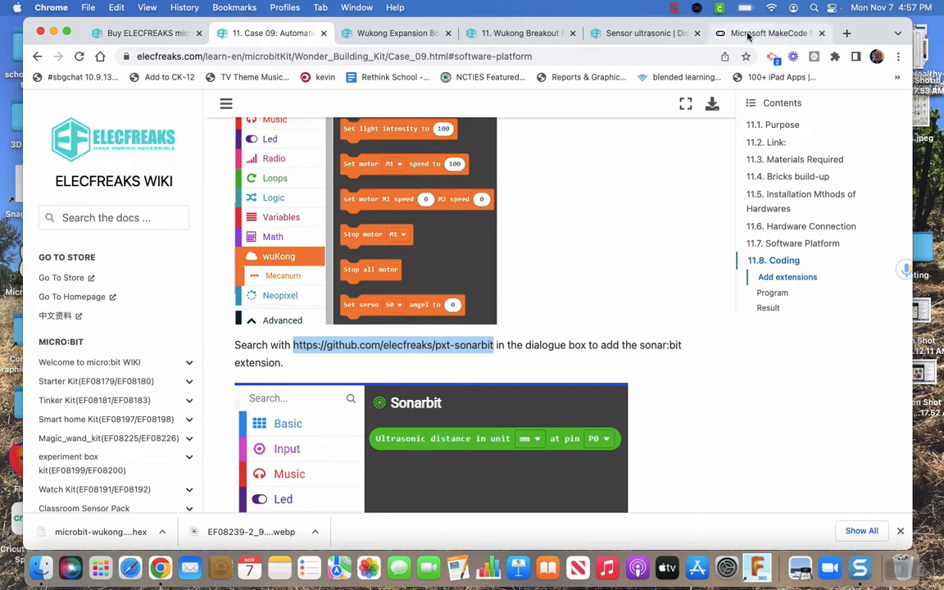
mouse_move(766, 33)
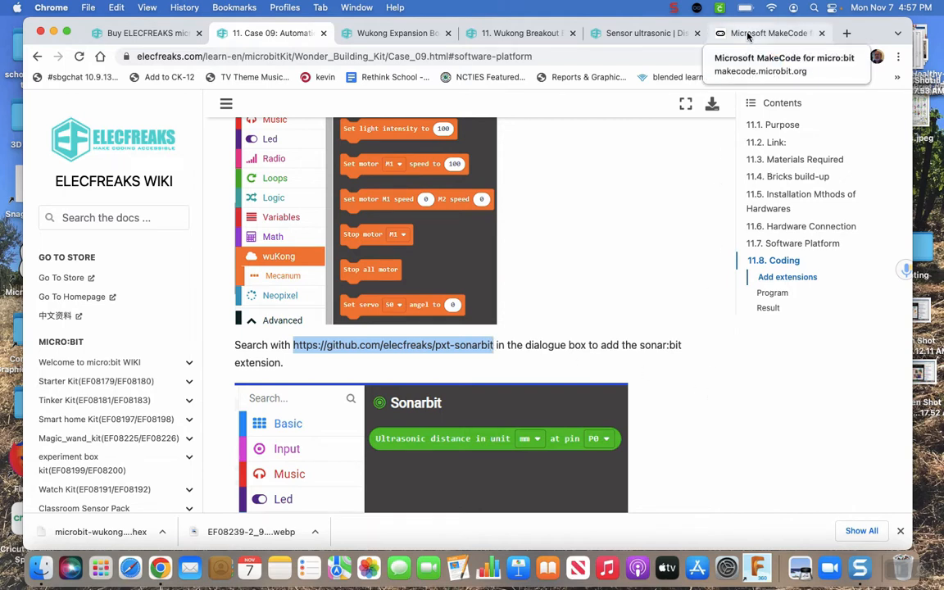
left_click(767, 33)
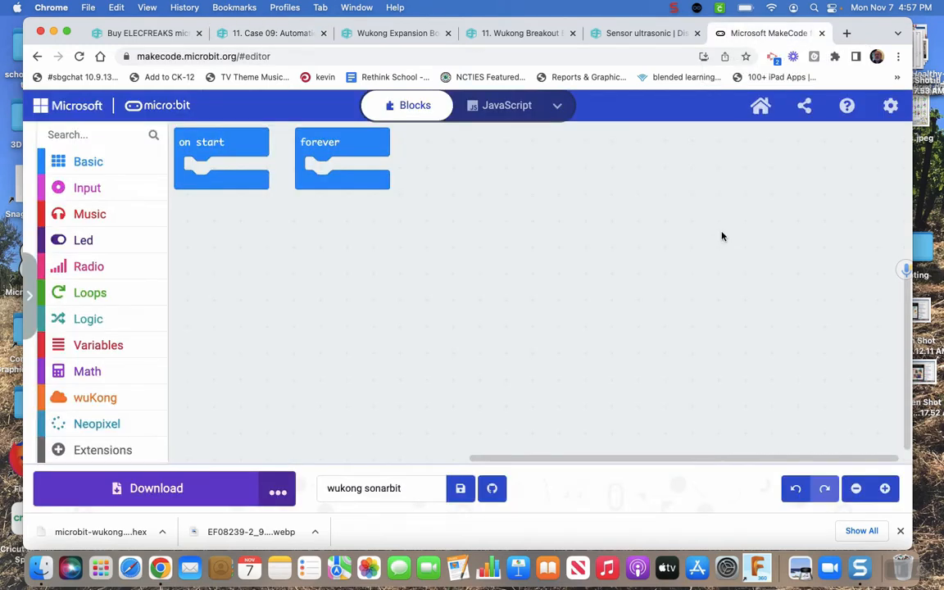
mouse_move(892, 106)
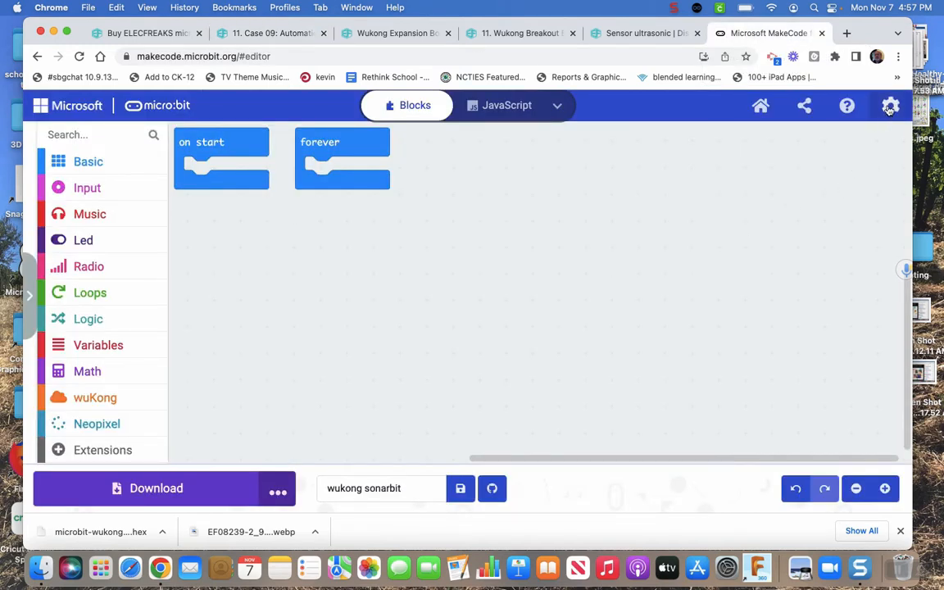
left_click(103, 450)
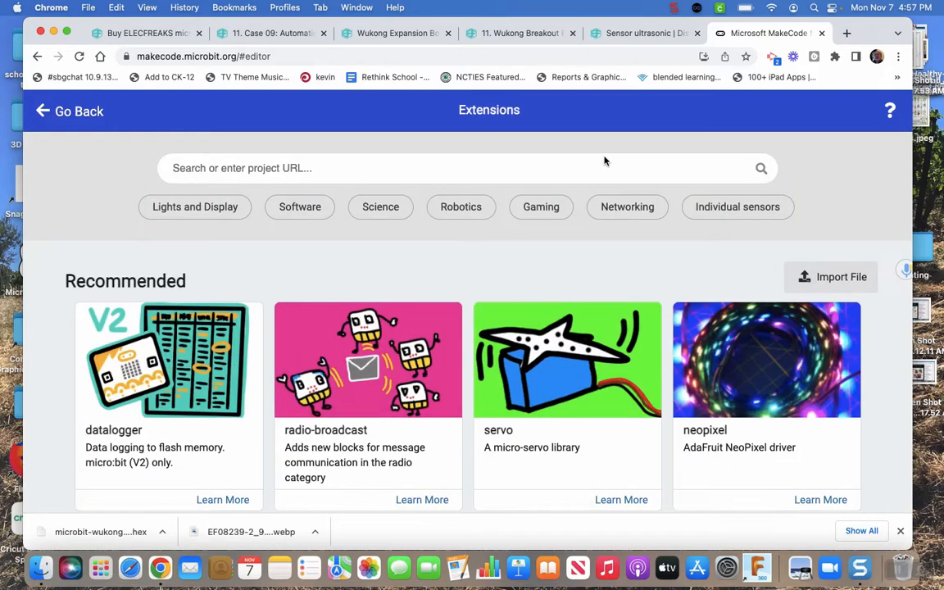
type("https://github.com/elecfreaks/pxt-sonarbit")
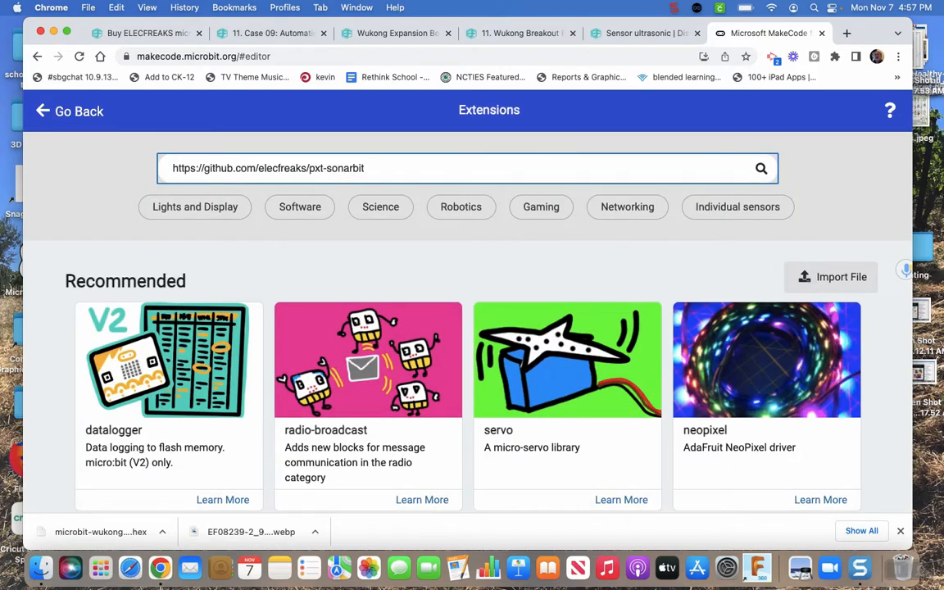
left_click(761, 168)
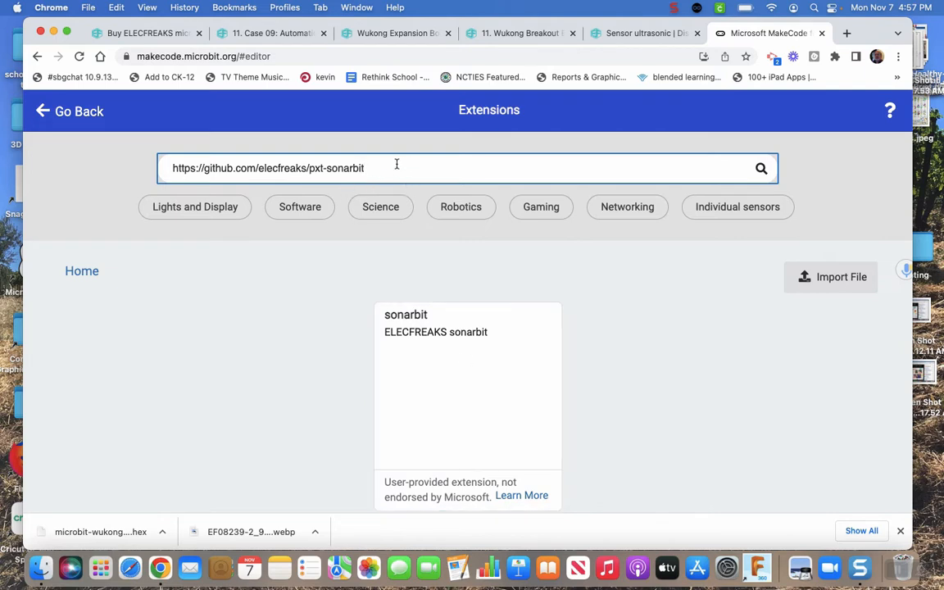
mouse_move(569, 333)
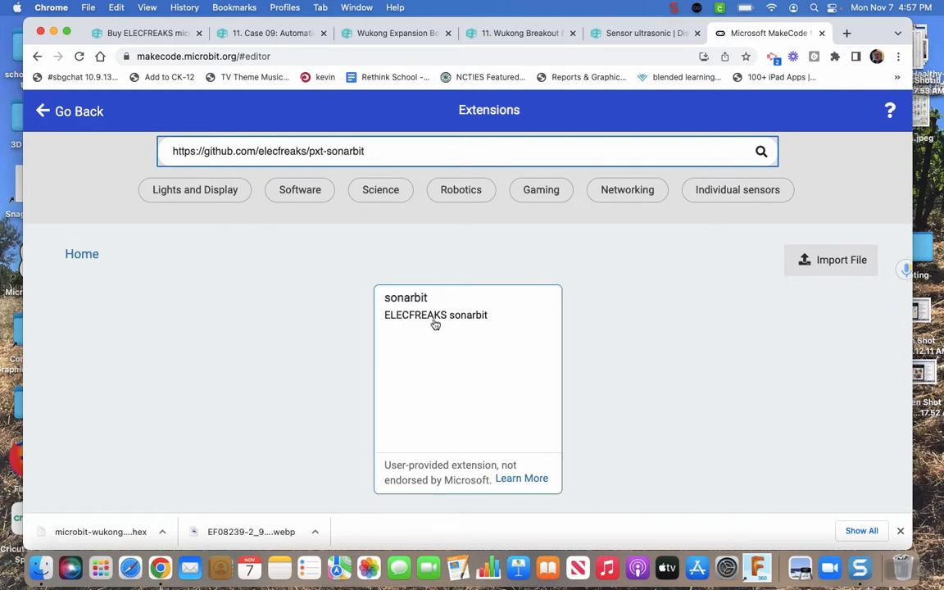
left_click(435, 315)
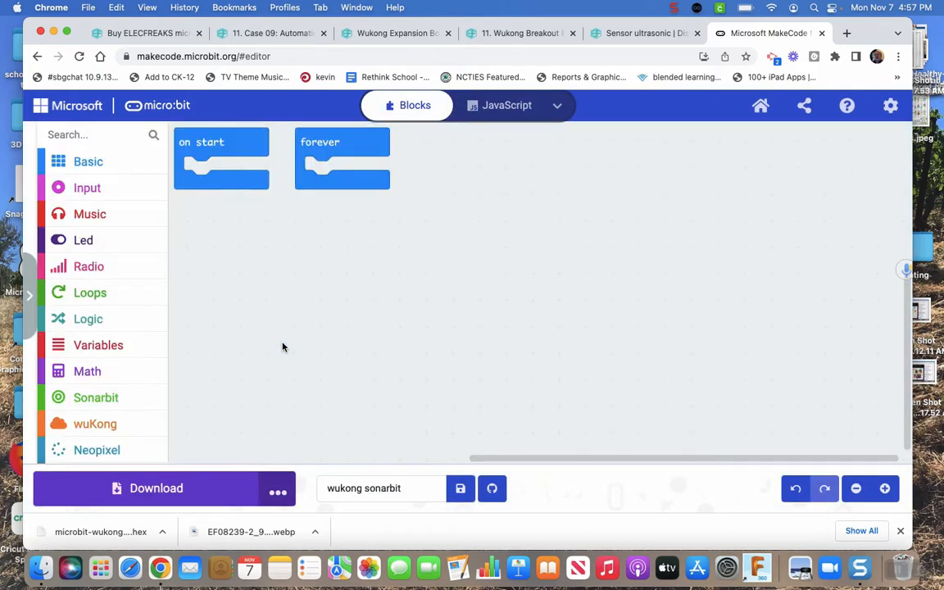
Place the Sonarbit ultrasonic distance block on the workspace and show the Neopixel blocks
left_click(96, 398)
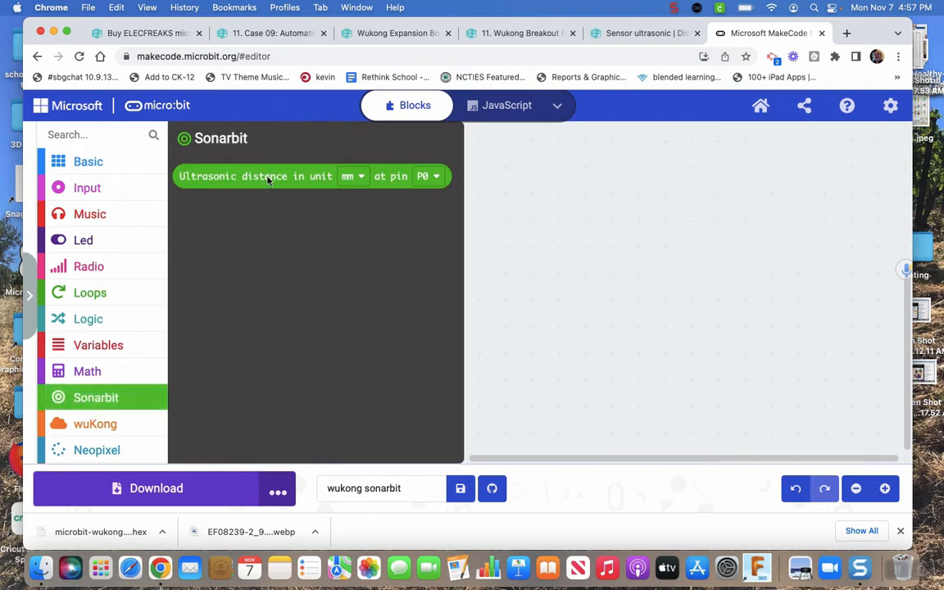
mouse_move(494, 263)
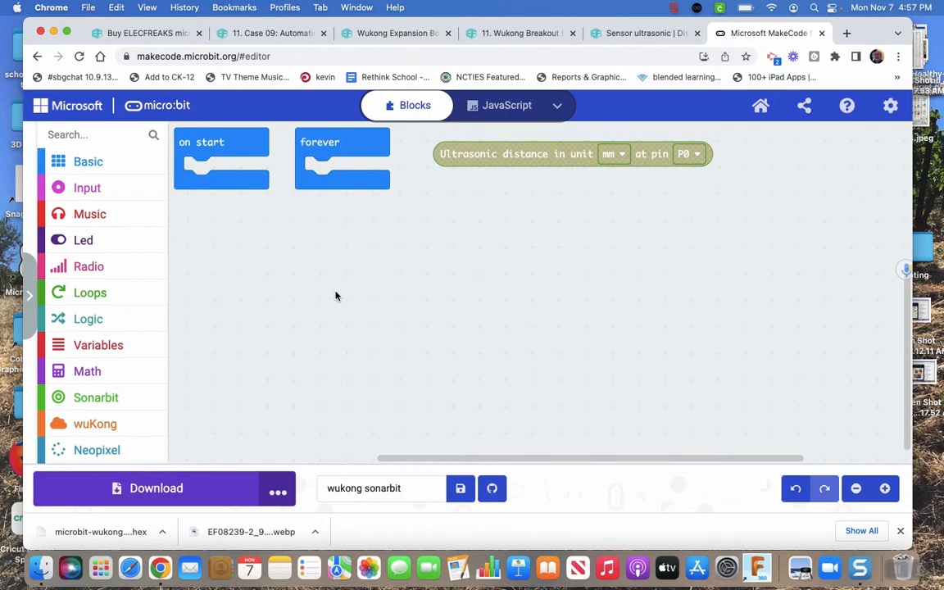
mouse_move(119, 448)
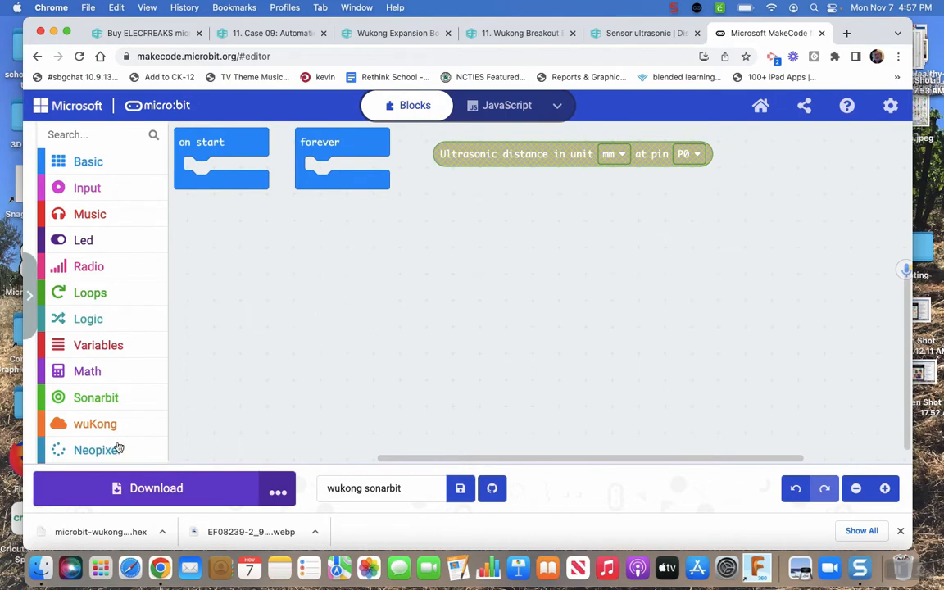
left_click(96, 450)
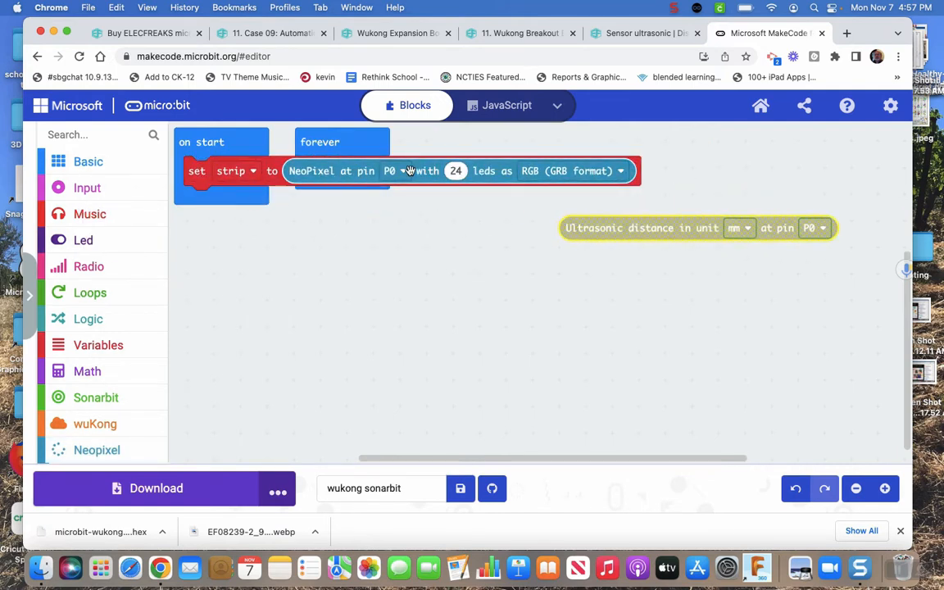
Set the on start NeoPixel strip to pin P16 with 4 LEDs, moving forever below
left_click(394, 171)
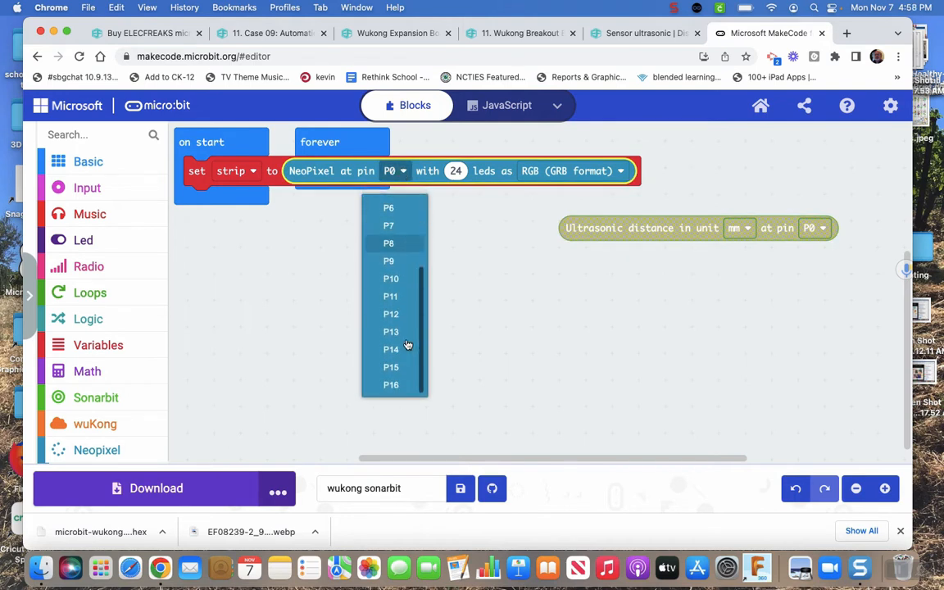
left_click(391, 384)
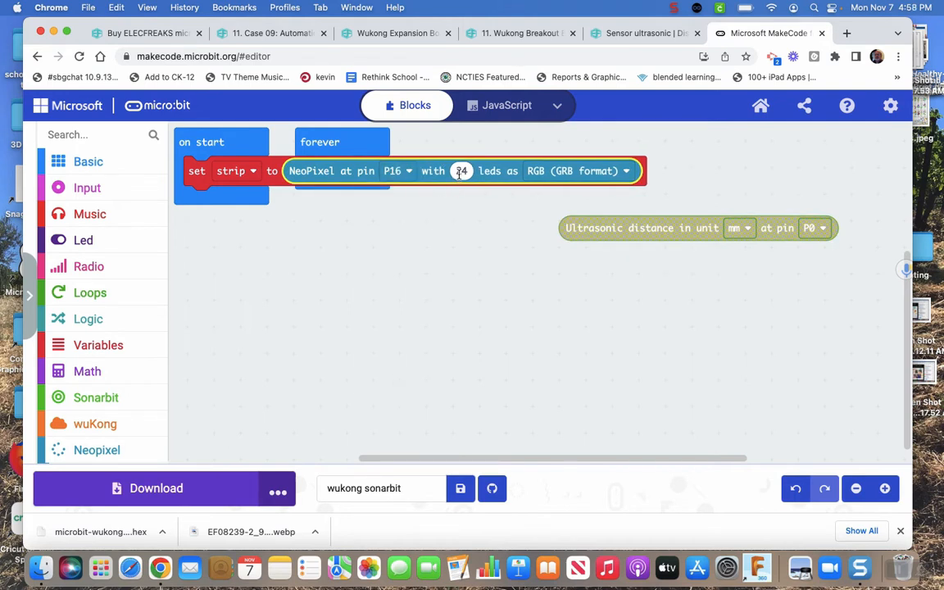
type("4")
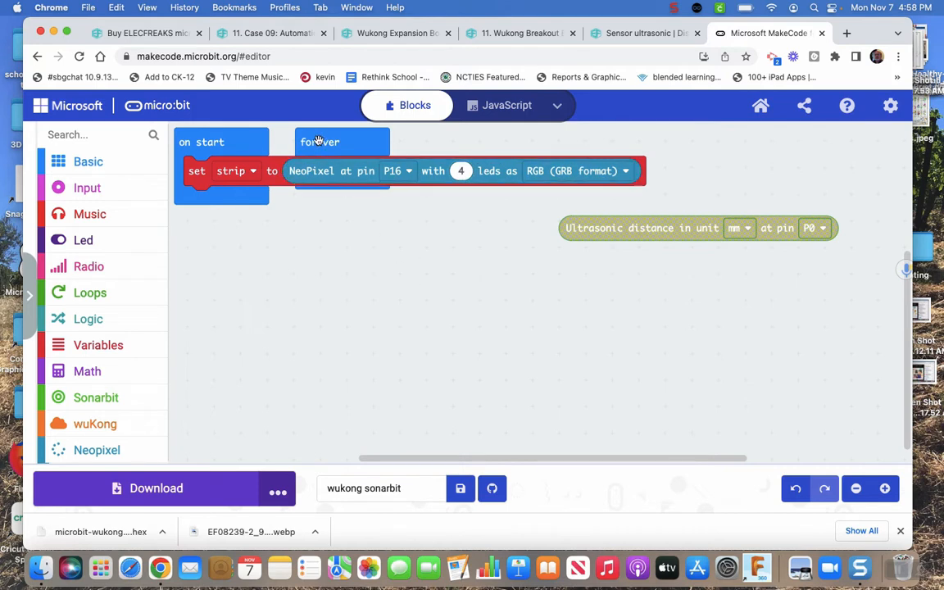
left_click_drag(320, 141, 394, 230)
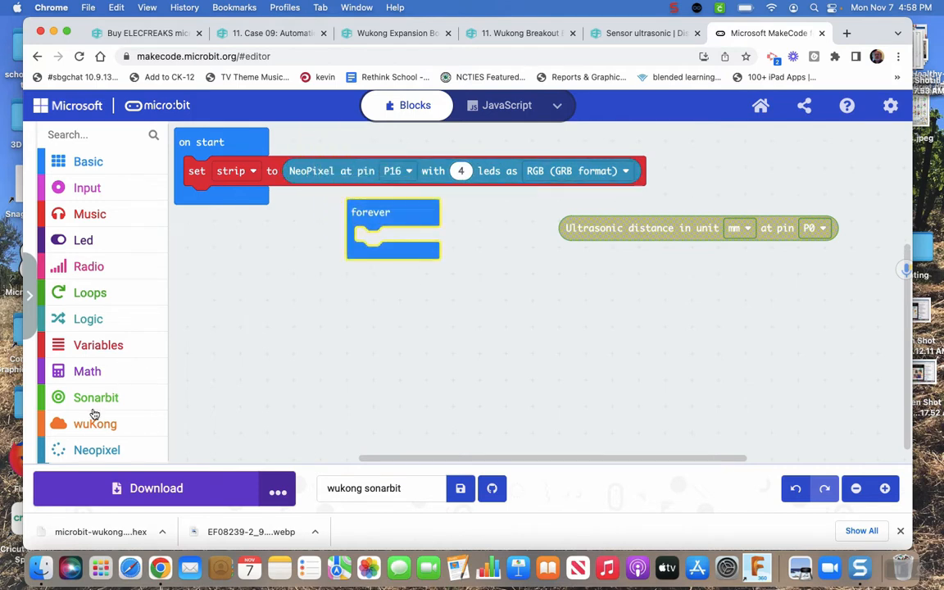
Add a wuKong servo angle block to on start and set its port to S7
left_click(95, 423)
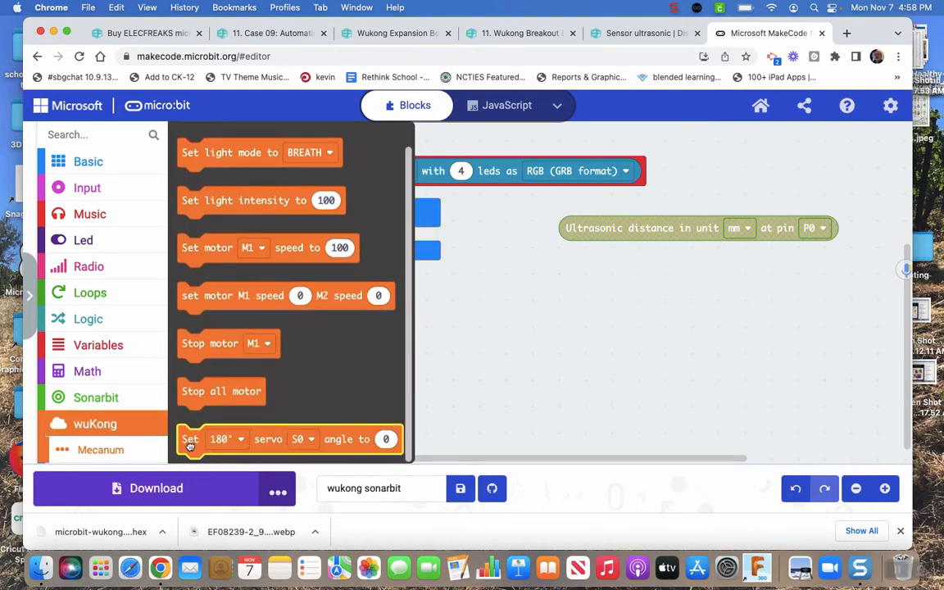
left_click_drag(190, 438, 201, 201)
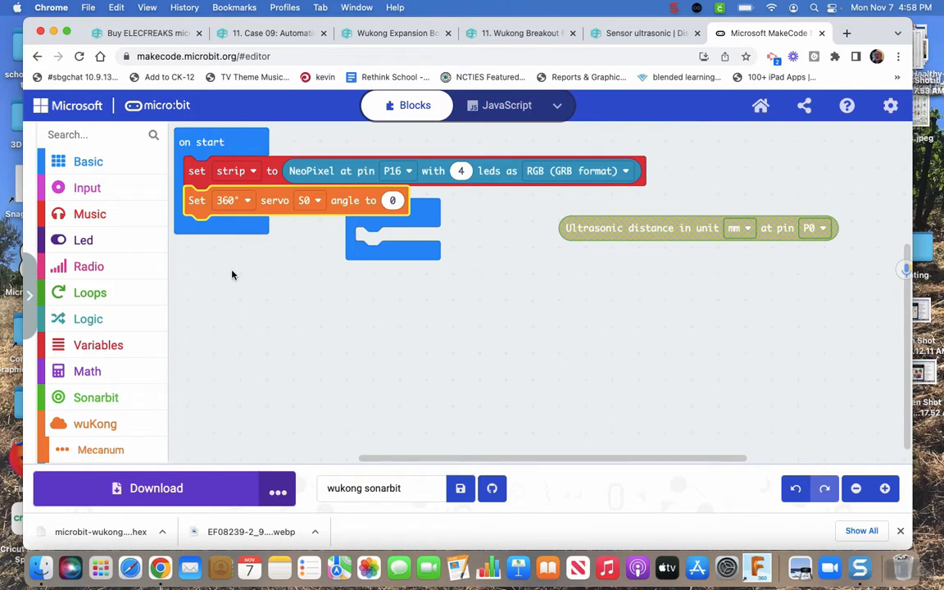
mouse_move(248, 278)
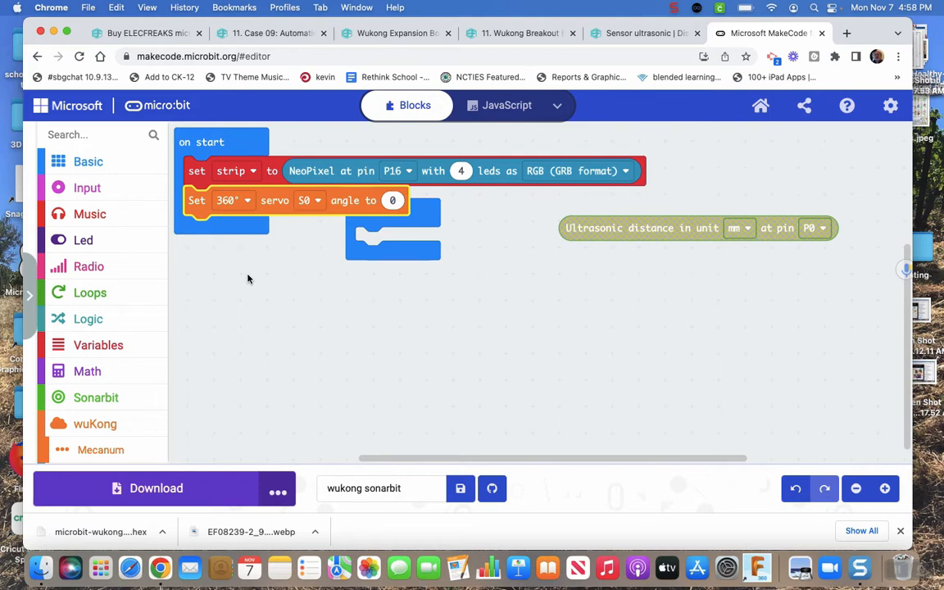
mouse_move(317, 223)
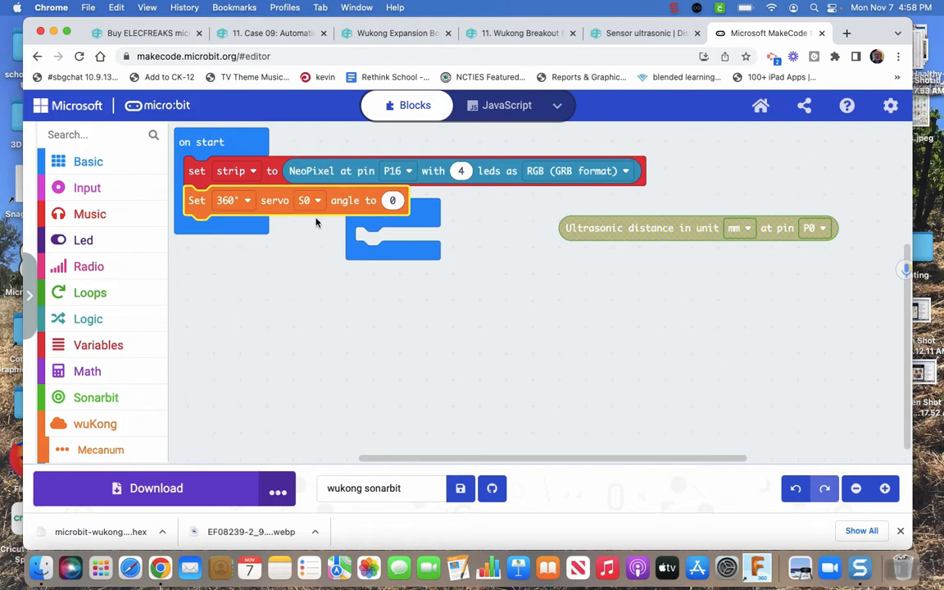
left_click(309, 200)
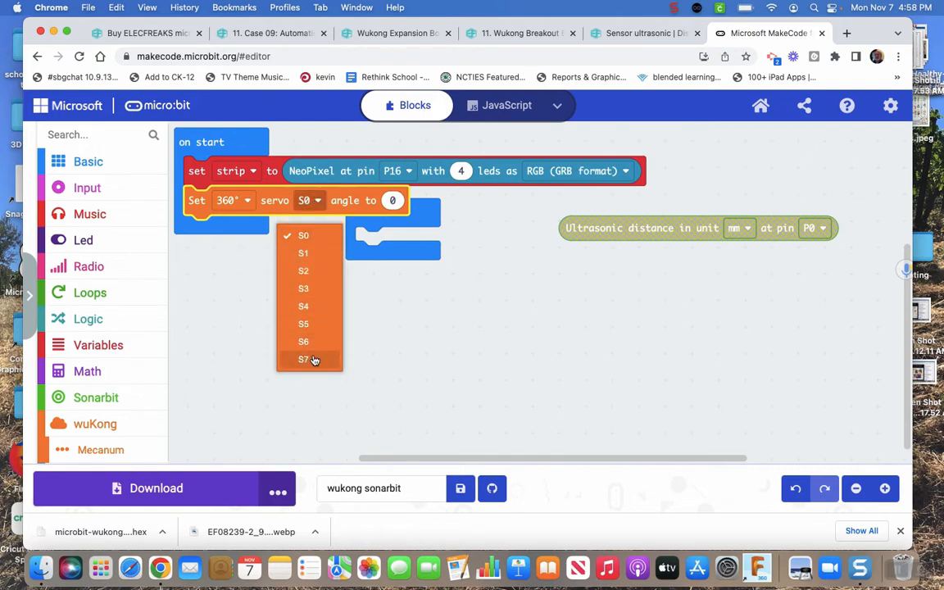
left_click(303, 359)
type("90")
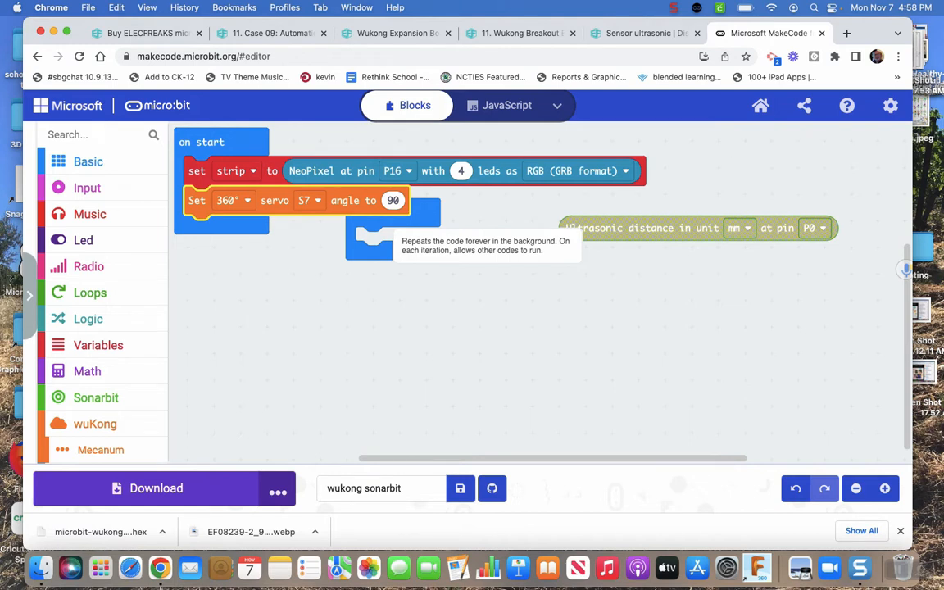
mouse_move(426, 212)
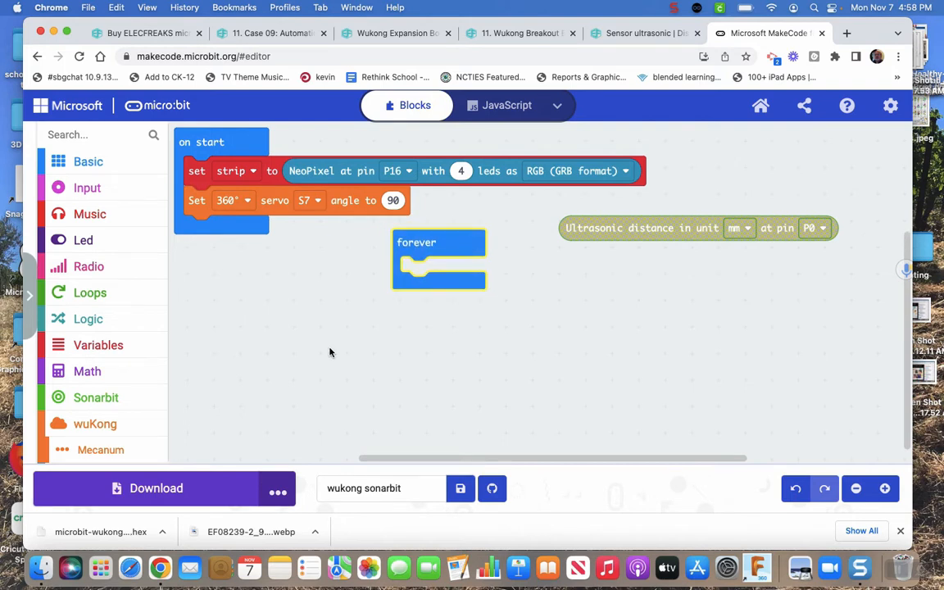
mouse_move(312, 339)
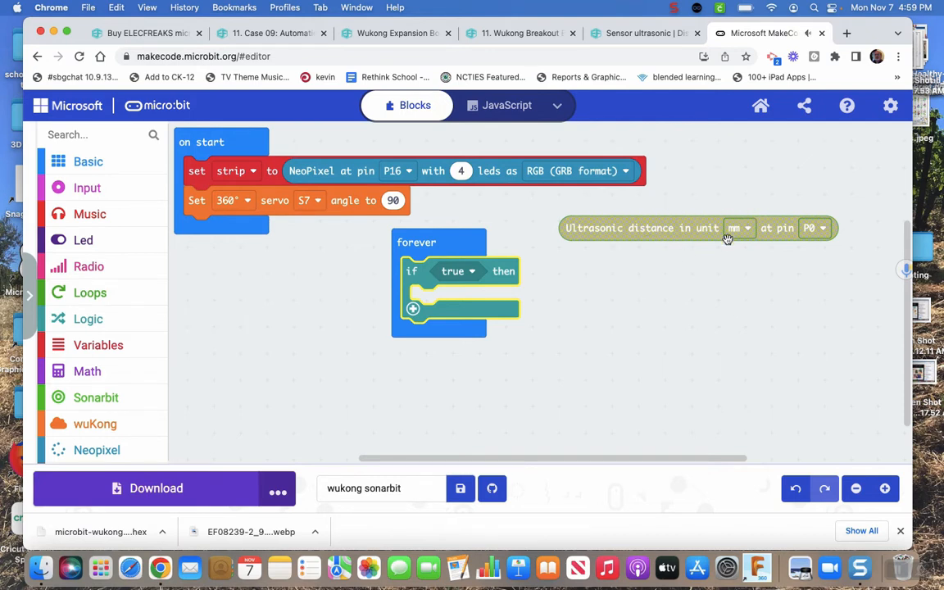
mouse_move(266, 338)
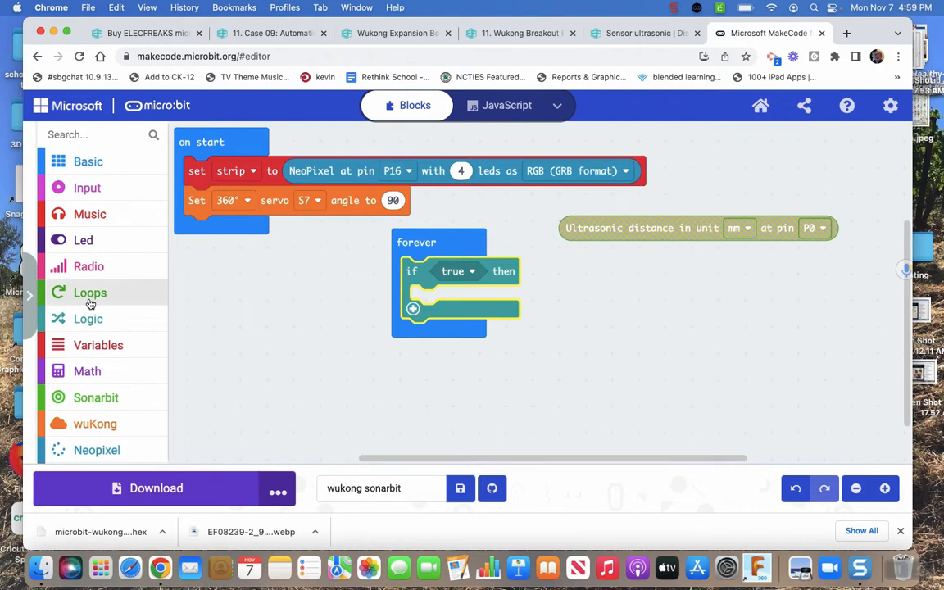
Set the if condition to ultrasonic distance in cm at P0 less than 10
left_click(87, 318)
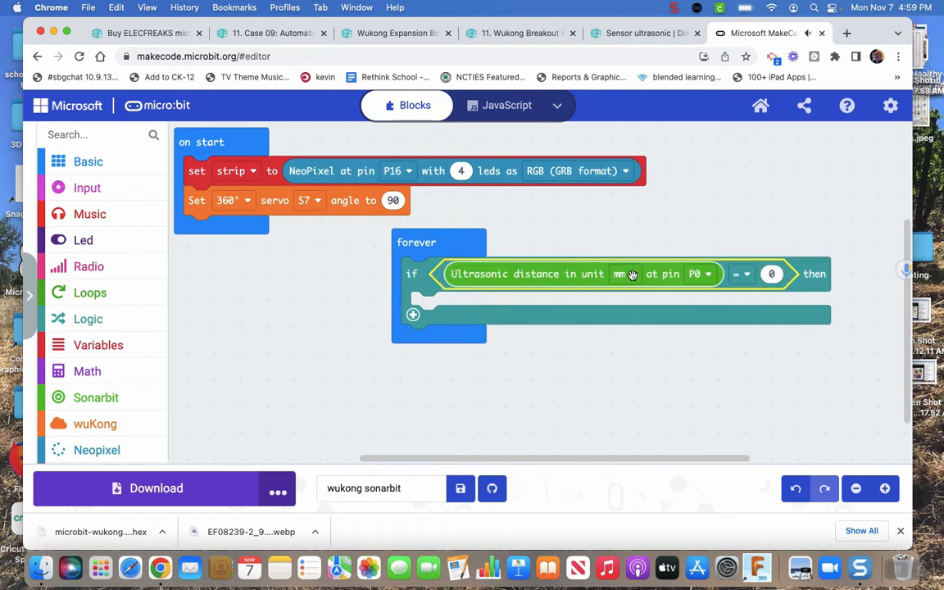
left_click(621, 273)
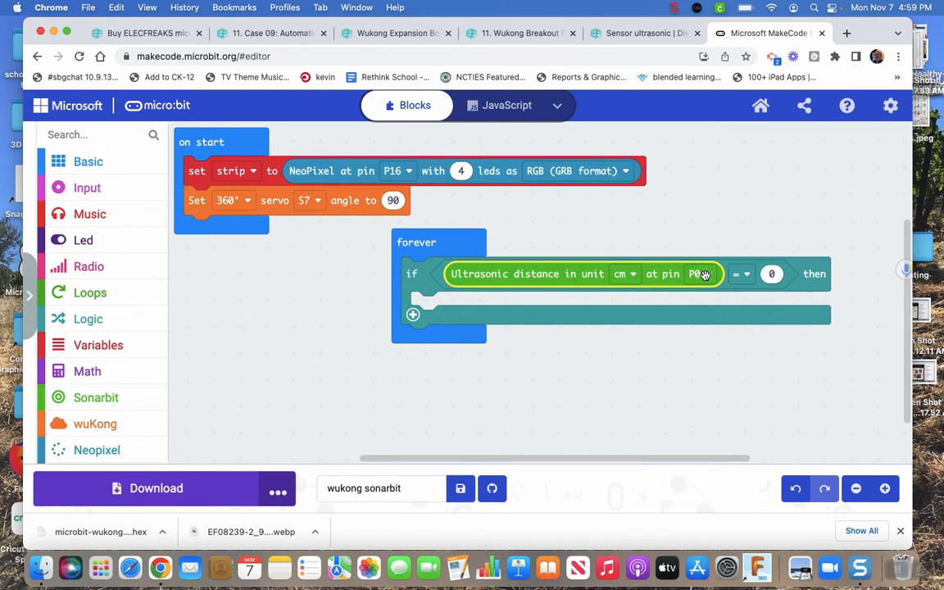
left_click(700, 274)
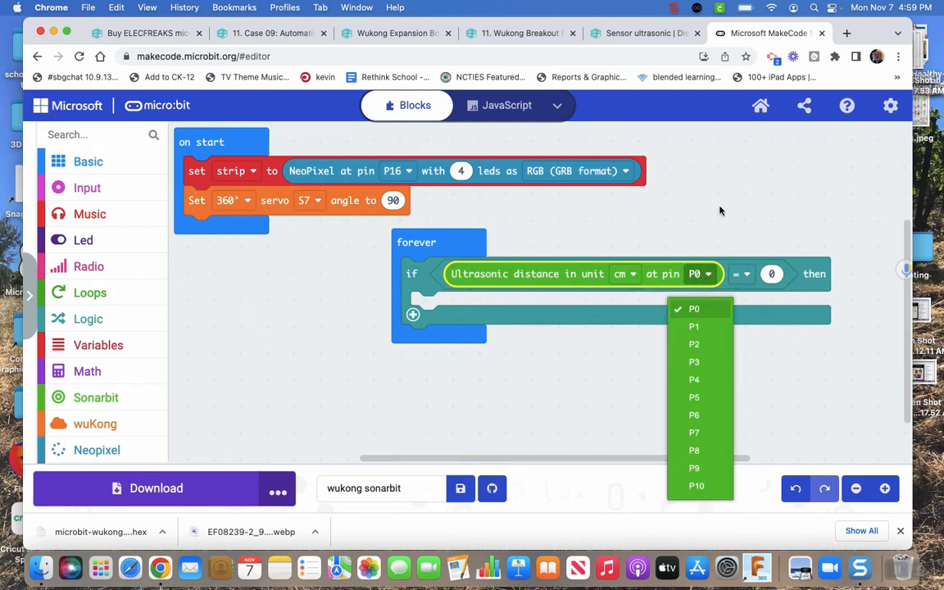
left_click(739, 274)
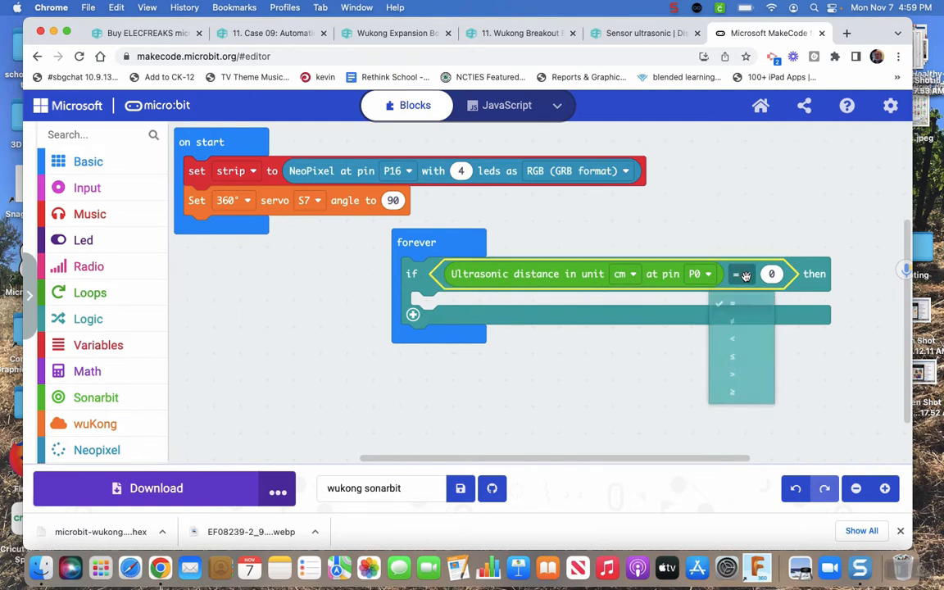
left_click(732, 338)
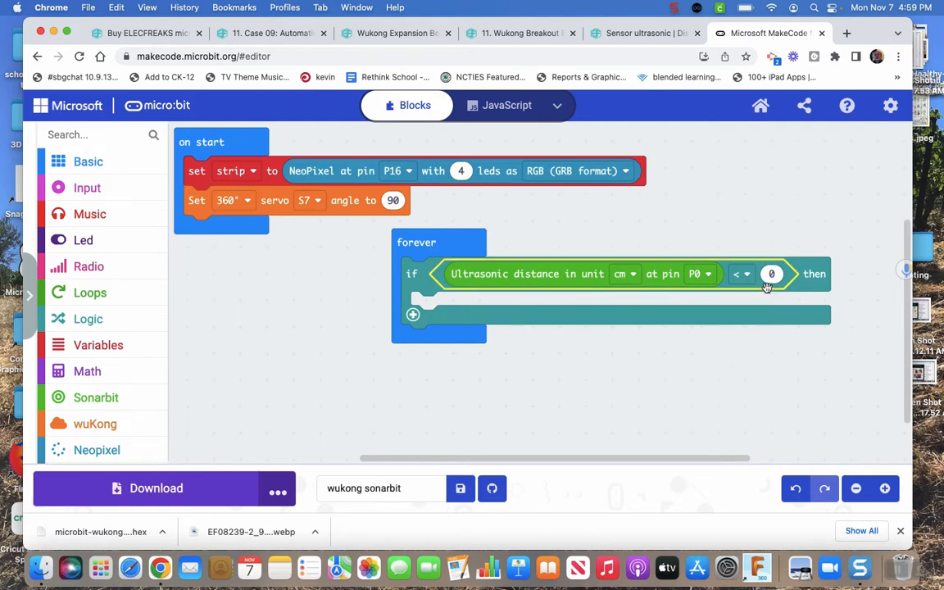
type("19")
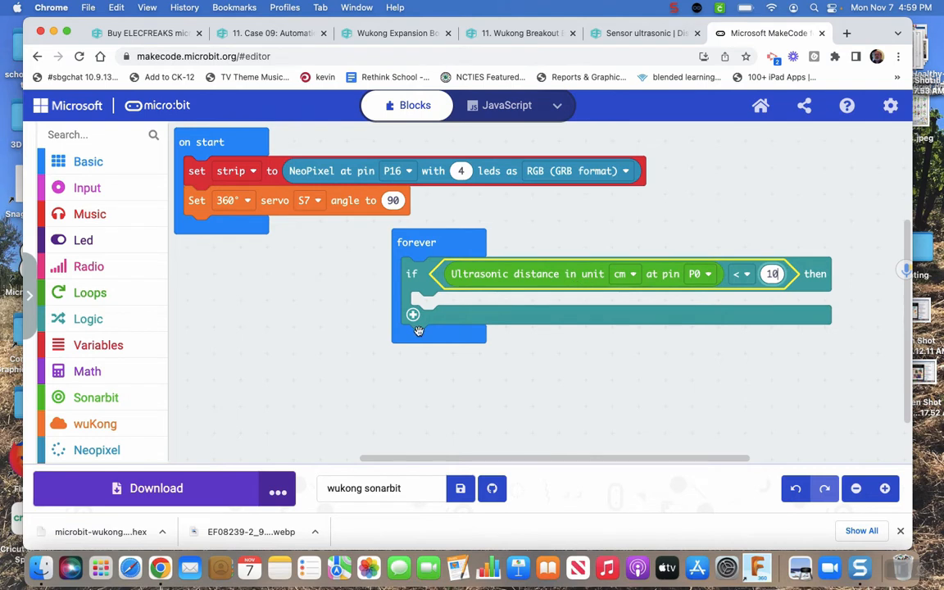
mouse_move(331, 333)
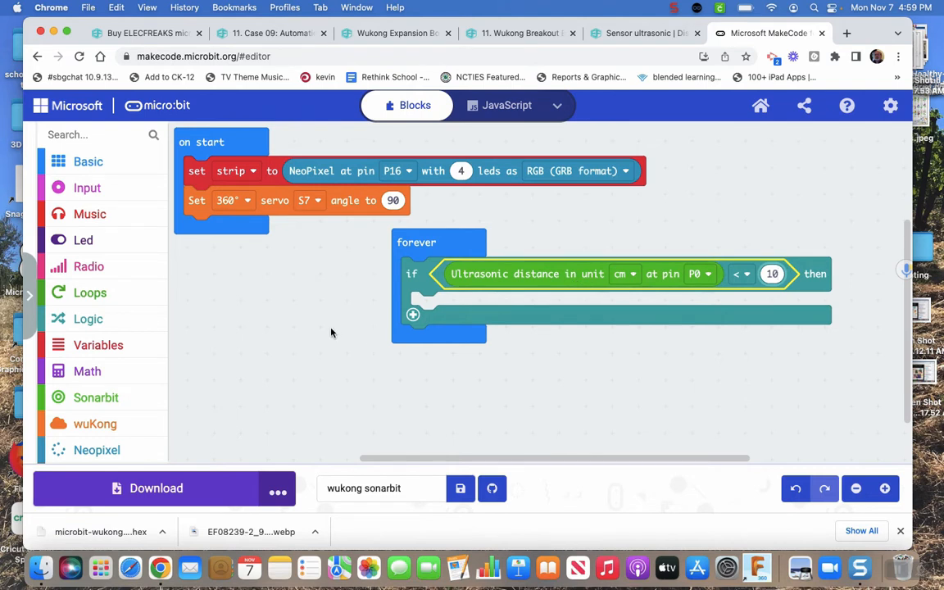
mouse_move(311, 333)
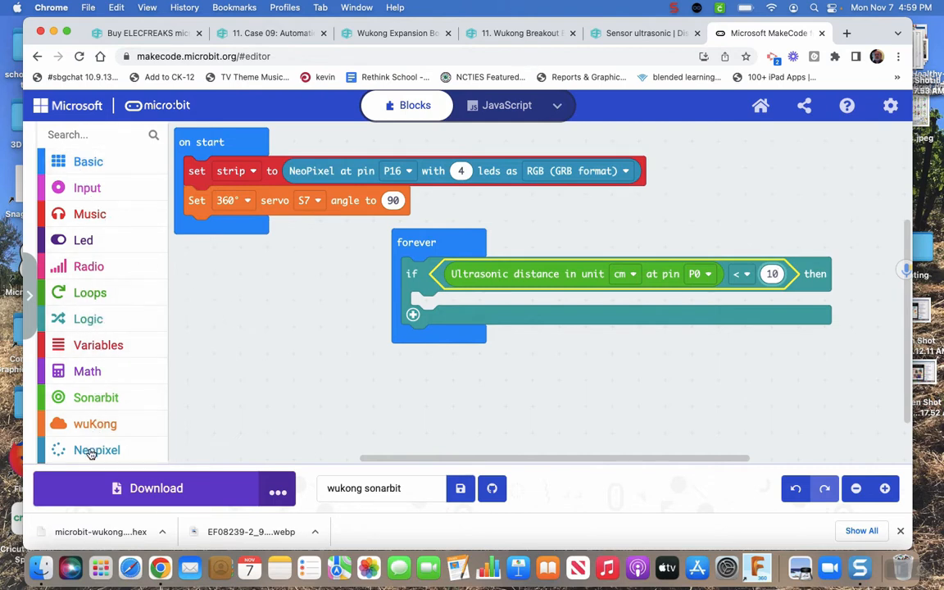
Make the strip show green inside the if branch
left_click(97, 450)
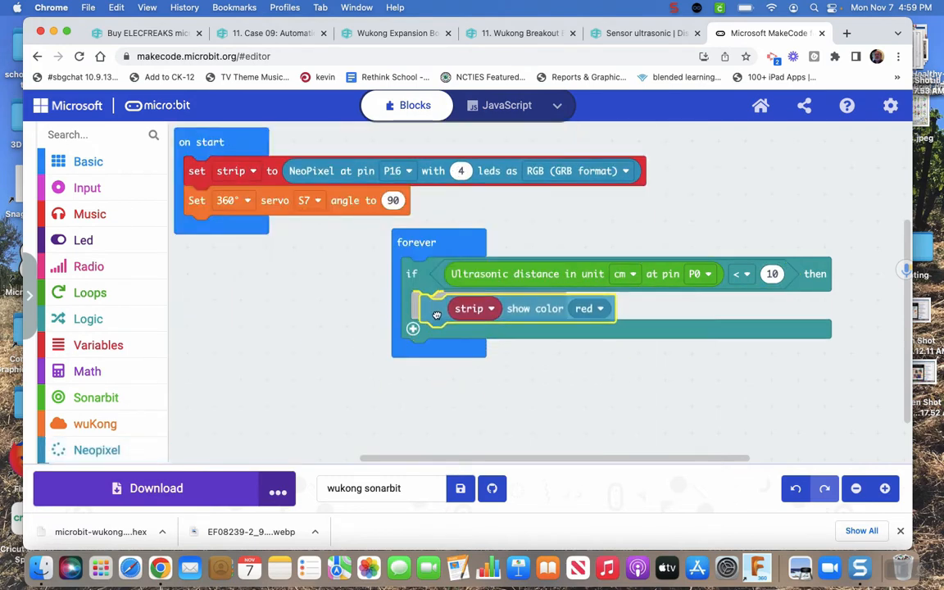
left_click(588, 309)
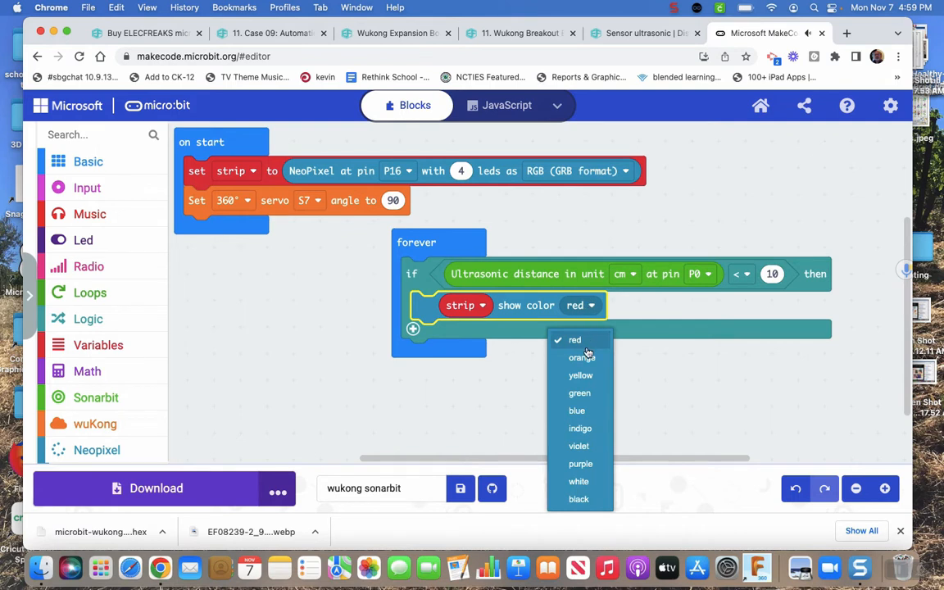
left_click(580, 392)
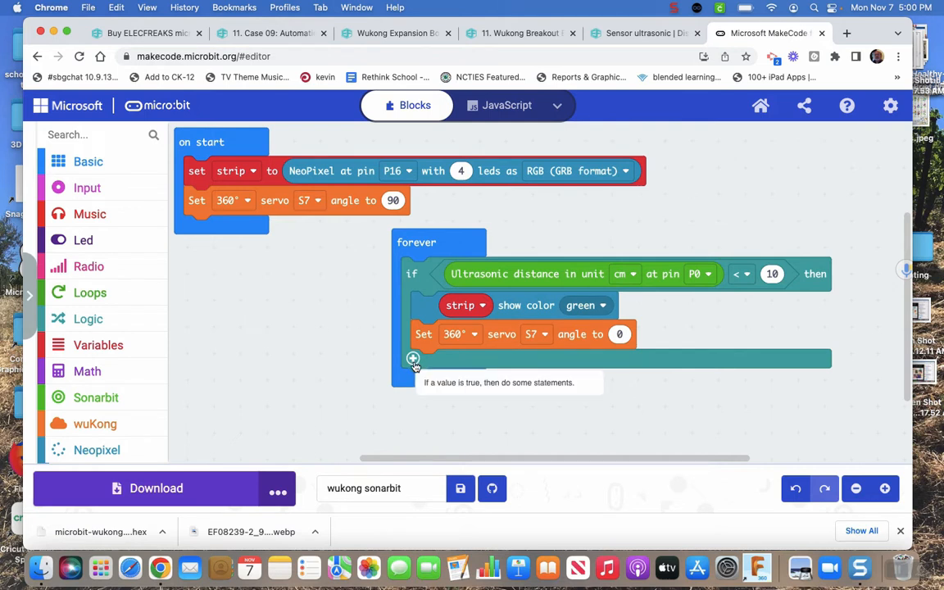
Add an else branch that shows red and sets servo S7 to 90
left_click(413, 359)
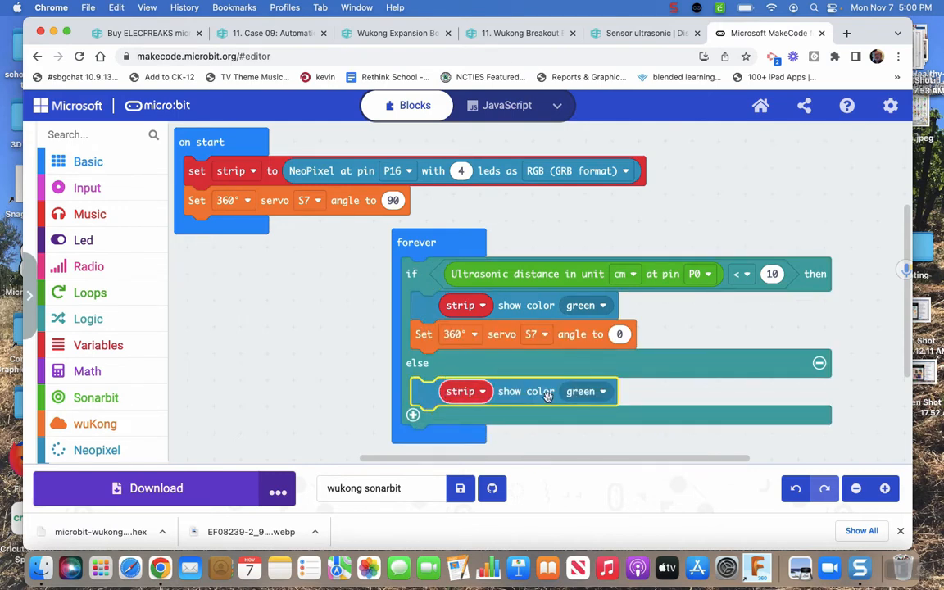
left_click(586, 391)
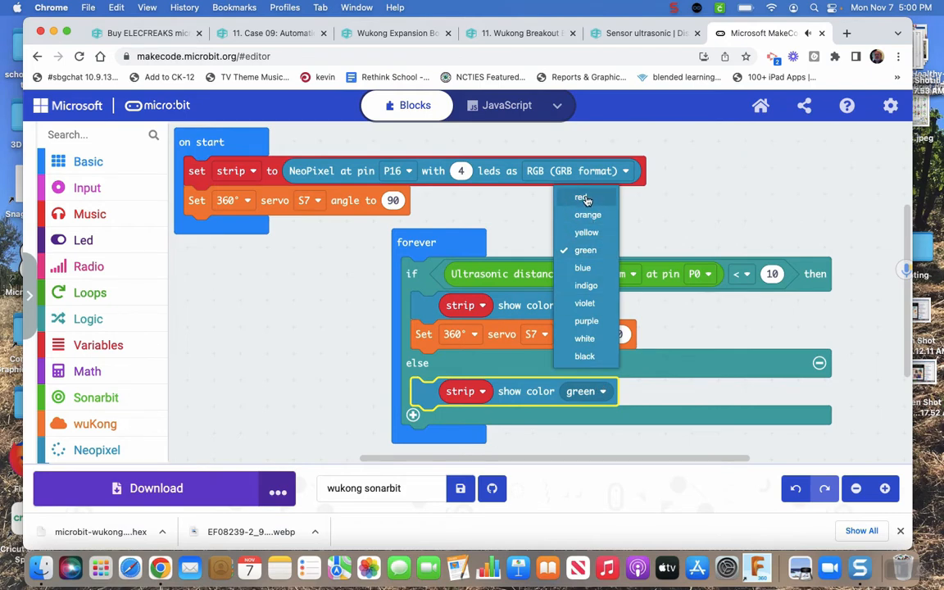
left_click(582, 197)
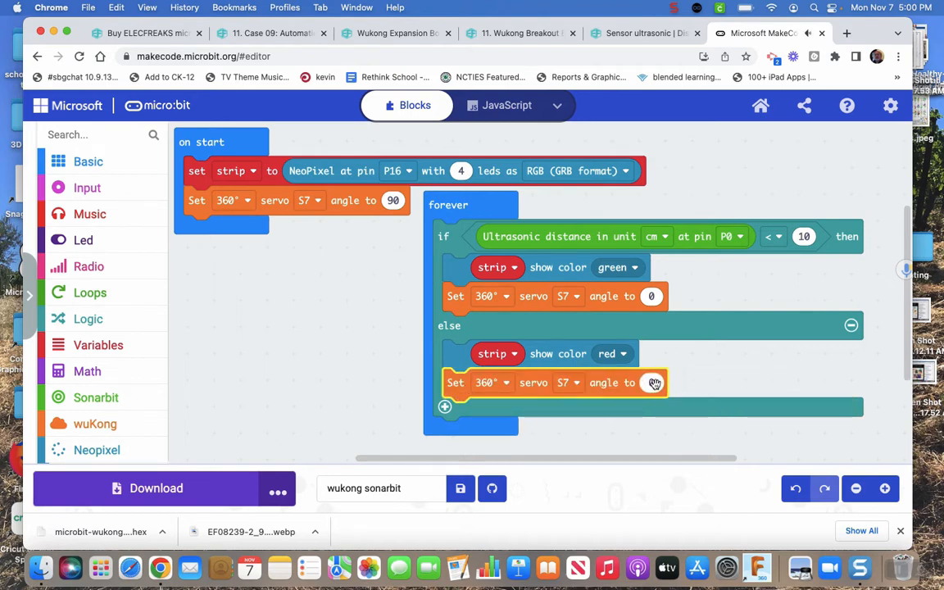
left_click(651, 383)
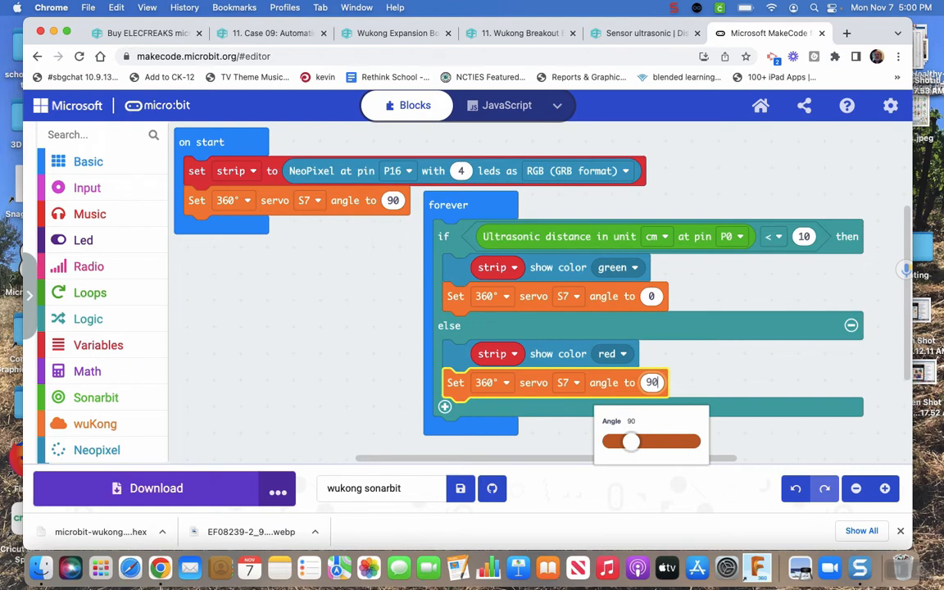
left_click(373, 337)
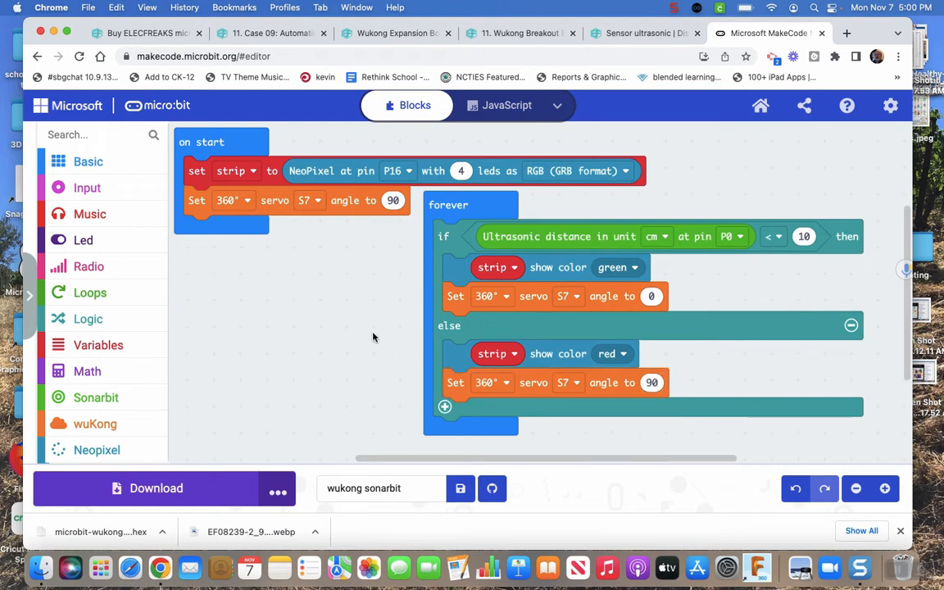
mouse_move(488, 204)
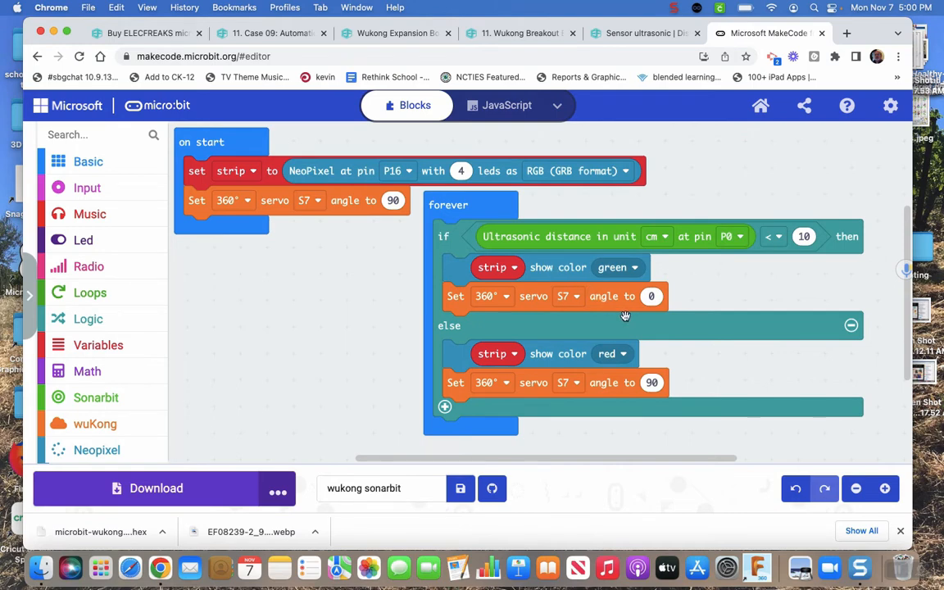
mouse_move(631, 303)
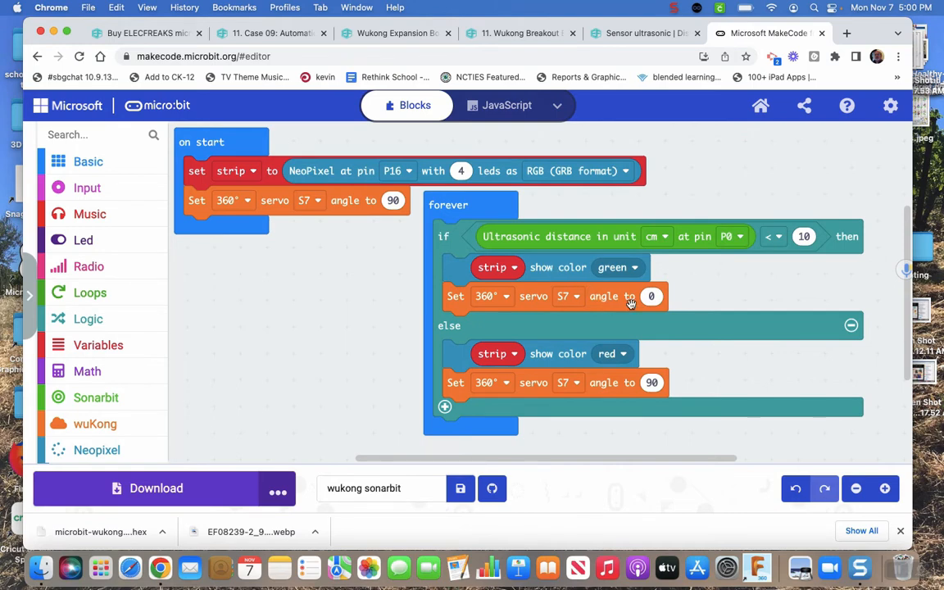
mouse_move(655, 329)
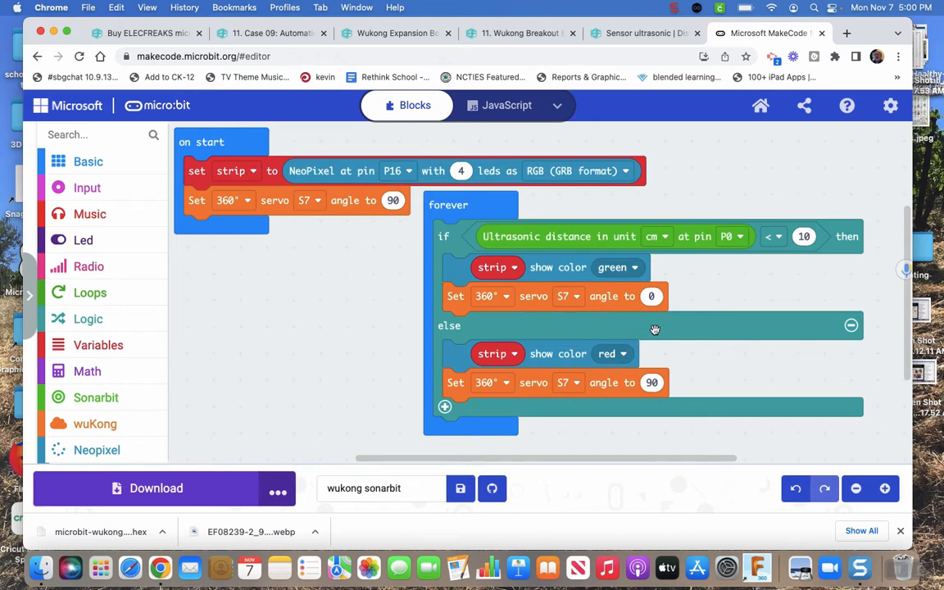
mouse_move(520, 320)
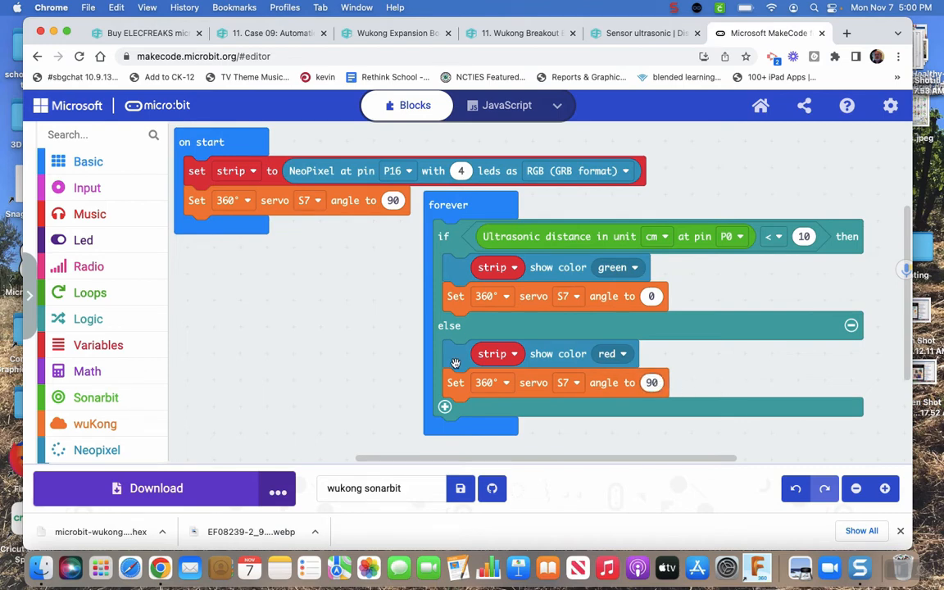
mouse_move(267, 351)
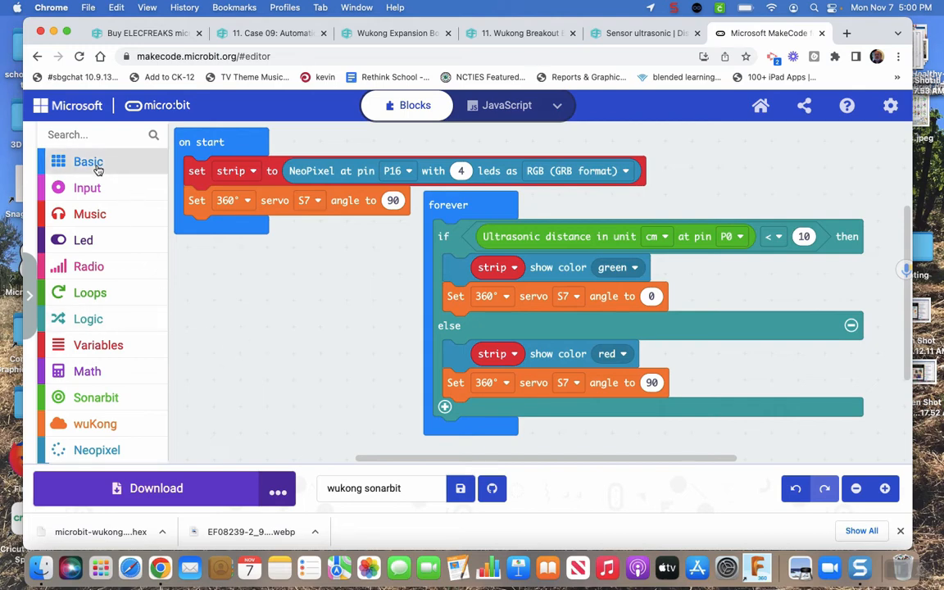
Insert a 2-second (2000 ms) pause below the servo S7 angle 0 block in the if branch
left_click(88, 162)
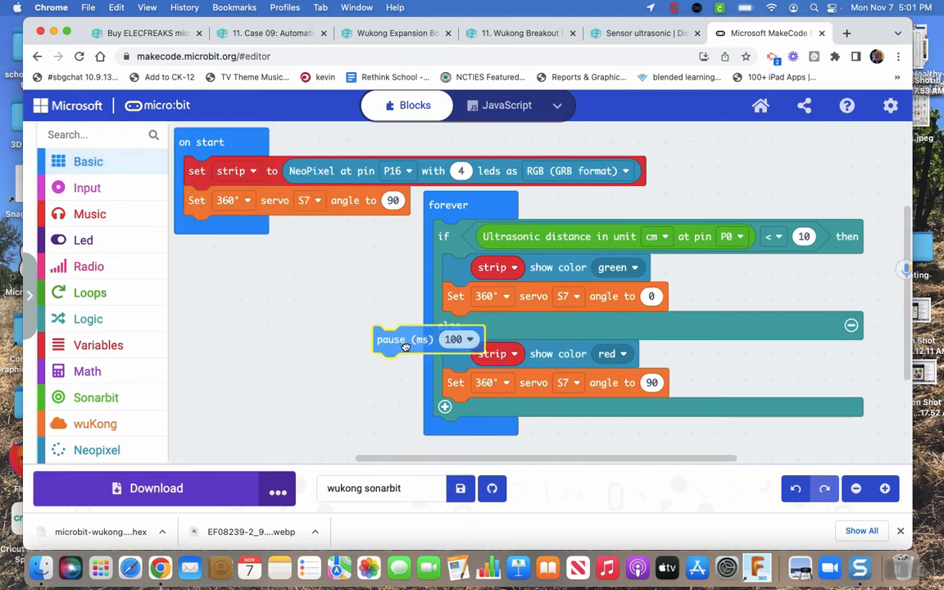
left_click_drag(406, 339, 475, 325)
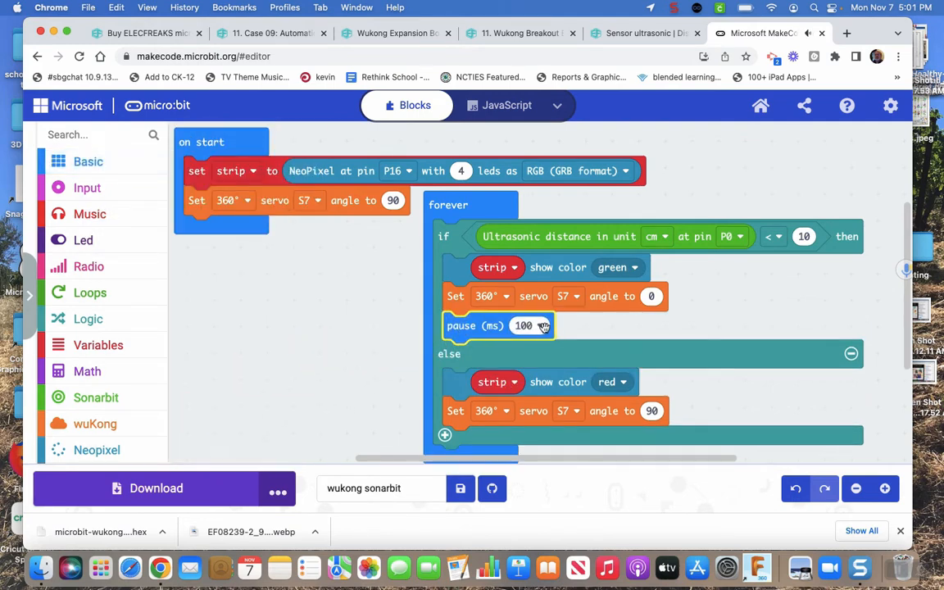
left_click(530, 326)
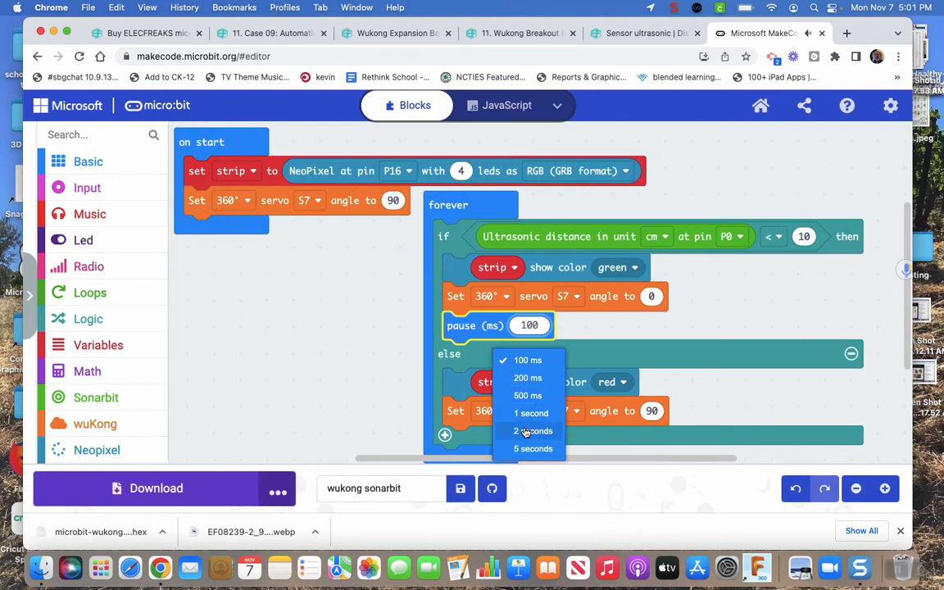
left_click(533, 432)
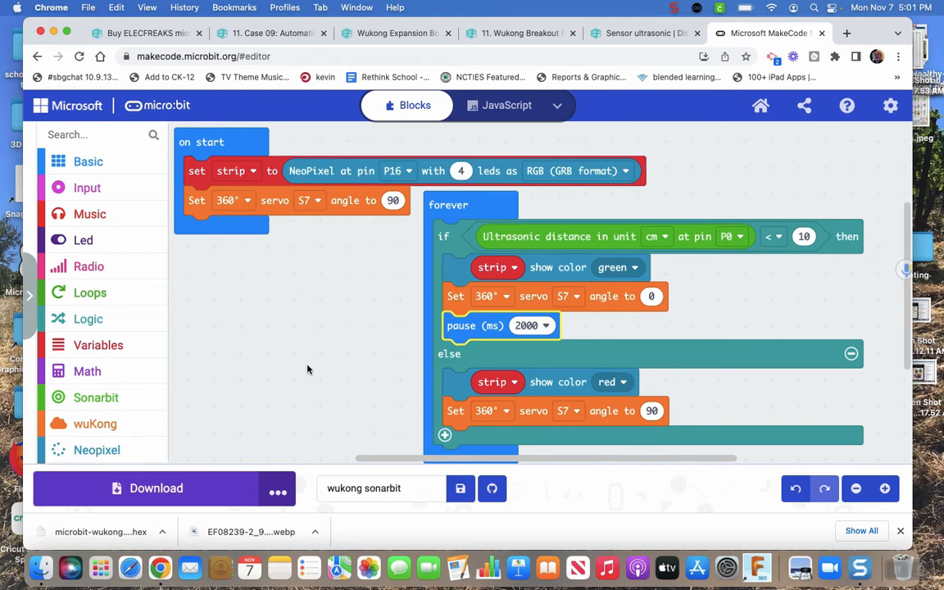
mouse_move(331, 361)
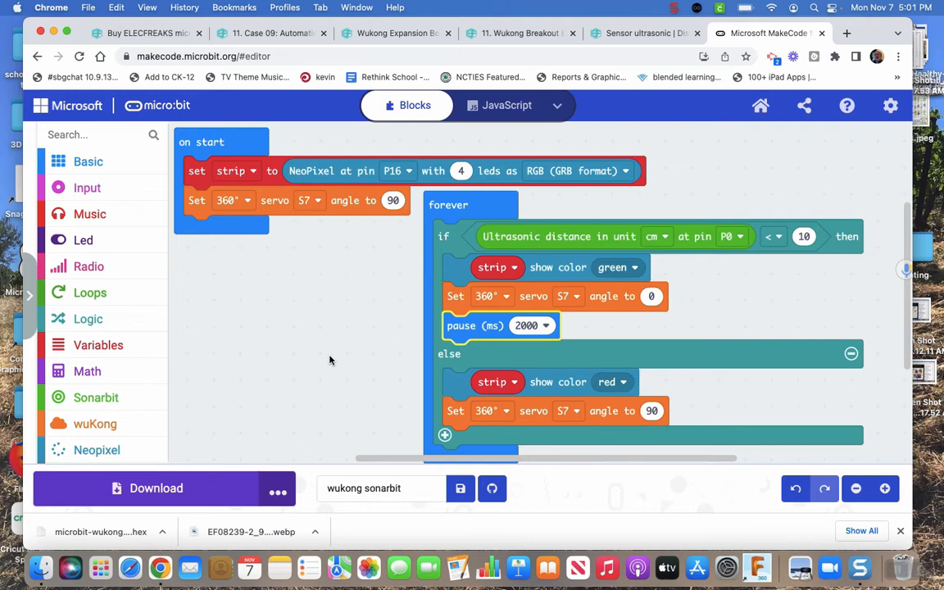
mouse_move(272, 401)
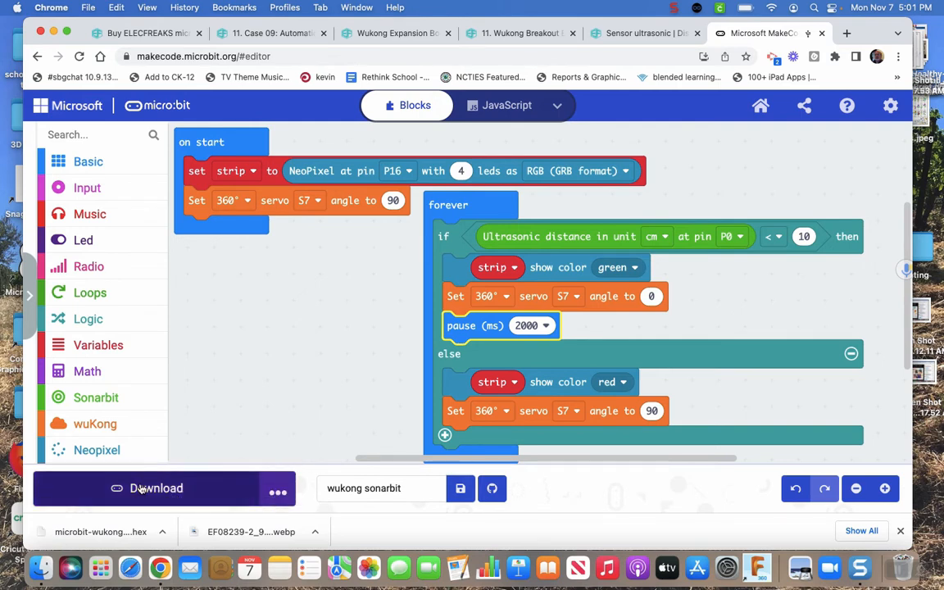
Download the wukong sonarbit program to the micro:bit
left_click(155, 488)
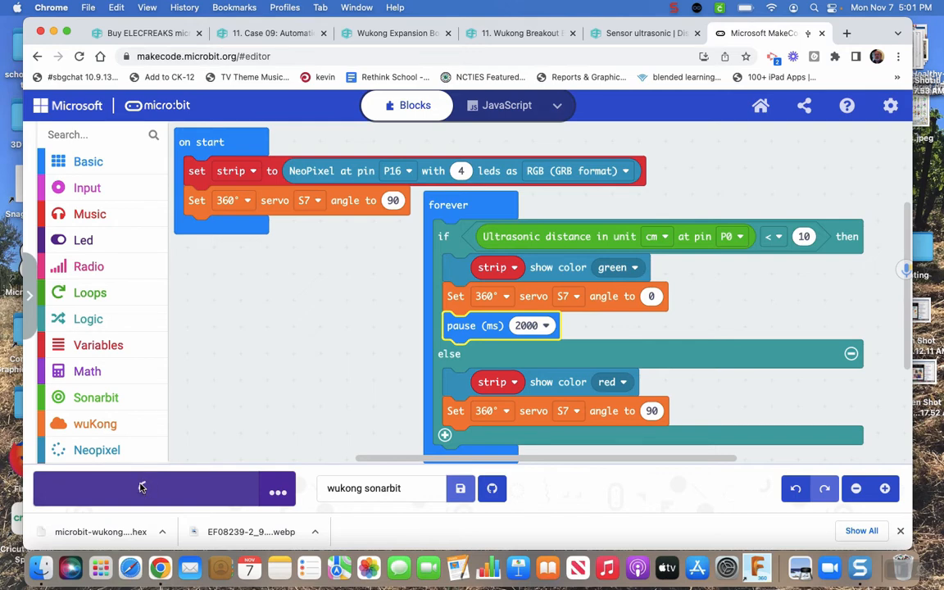
left_click(146, 489)
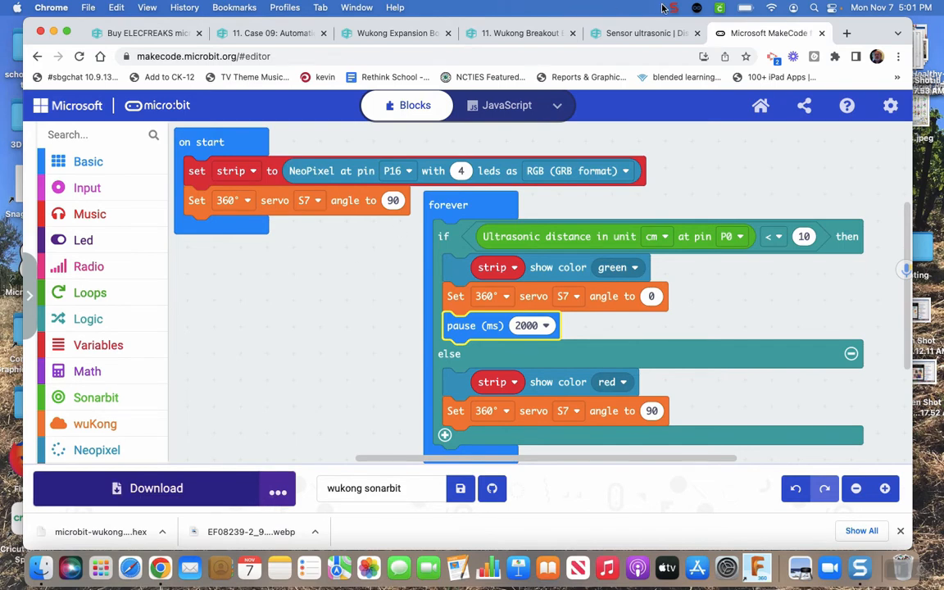
left_click(674, 8)
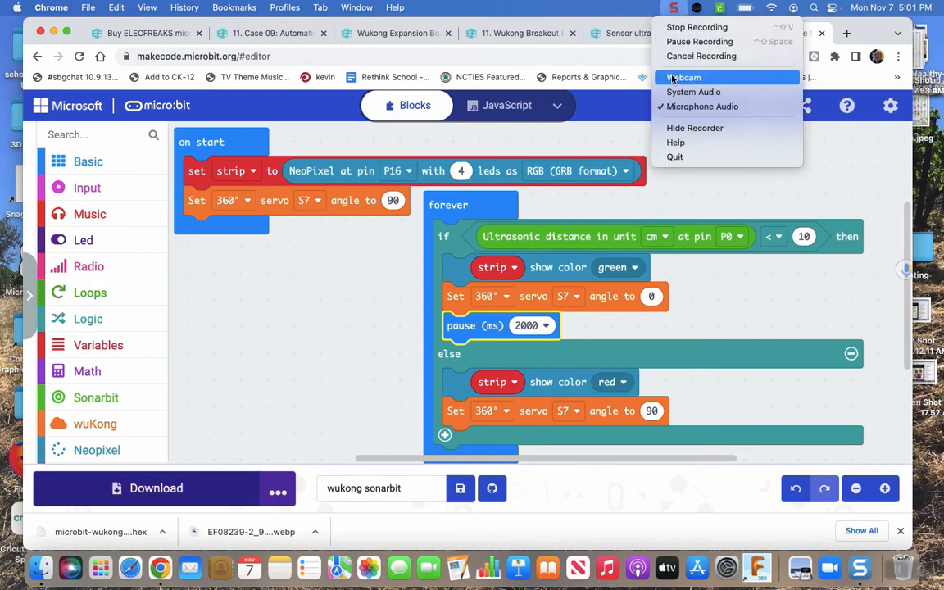